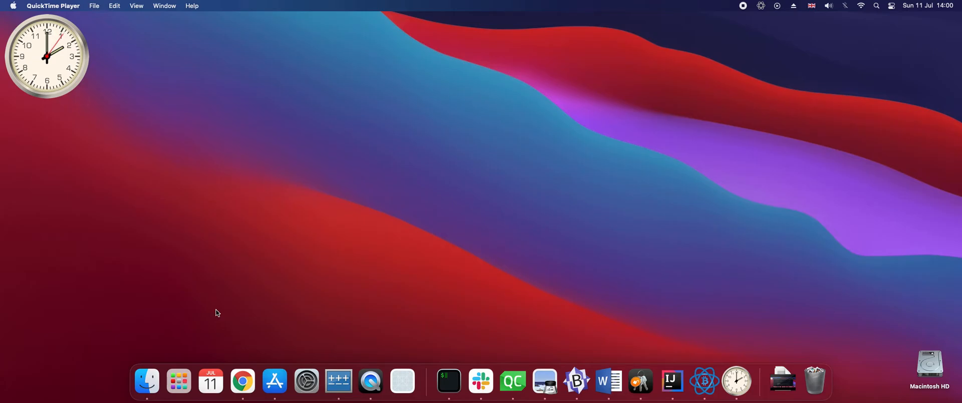
mouse_move(242, 381)
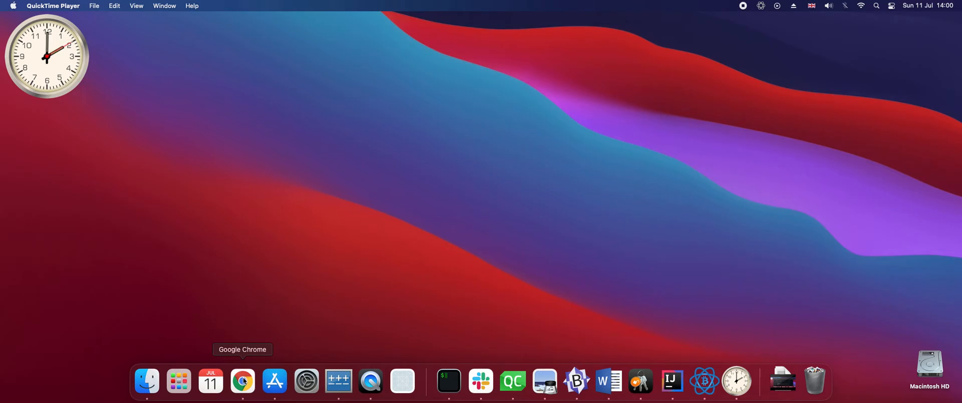
Step: Review the CHECKLOCKTIMEVERIFY commit and time-lock guides, then launch LabZM and continue on mainnet
left_click(241, 381)
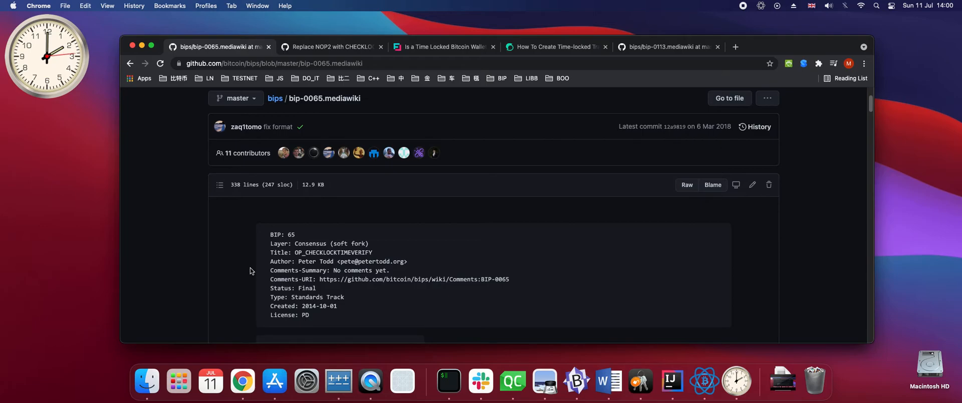
mouse_move(278, 251)
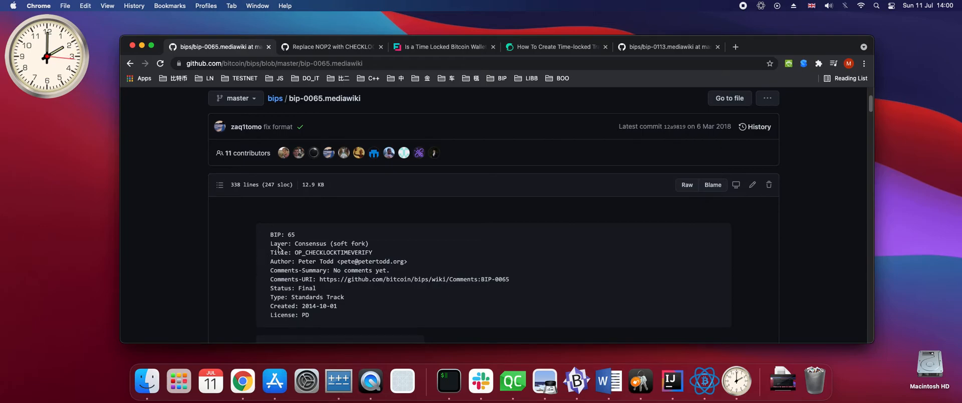
mouse_move(318, 322)
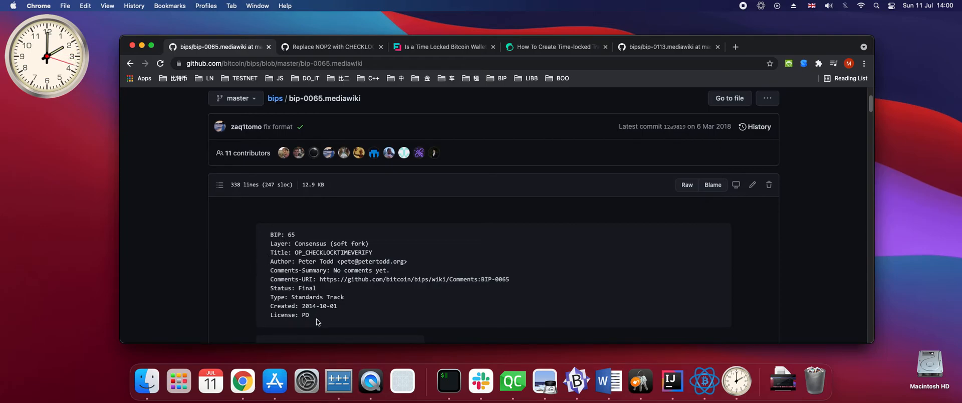
left_click(331, 46)
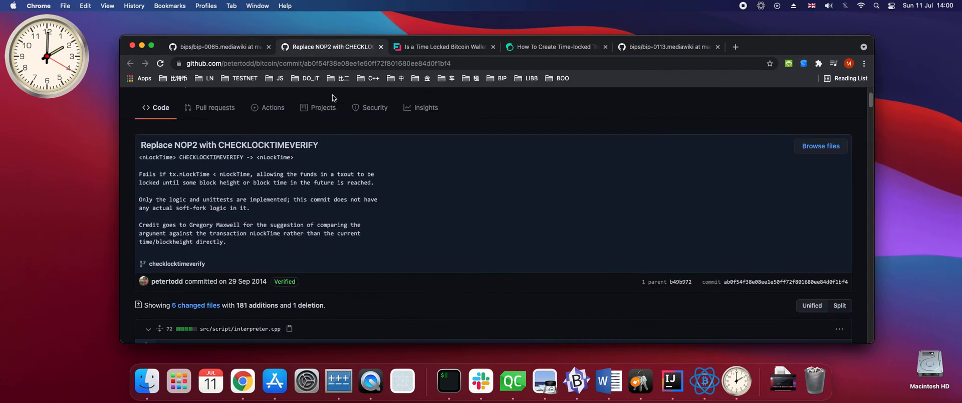
mouse_move(256, 291)
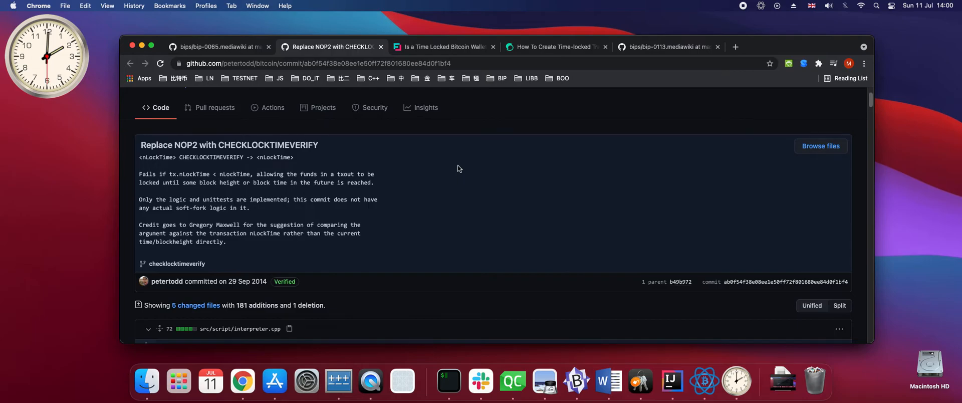
left_click(443, 46)
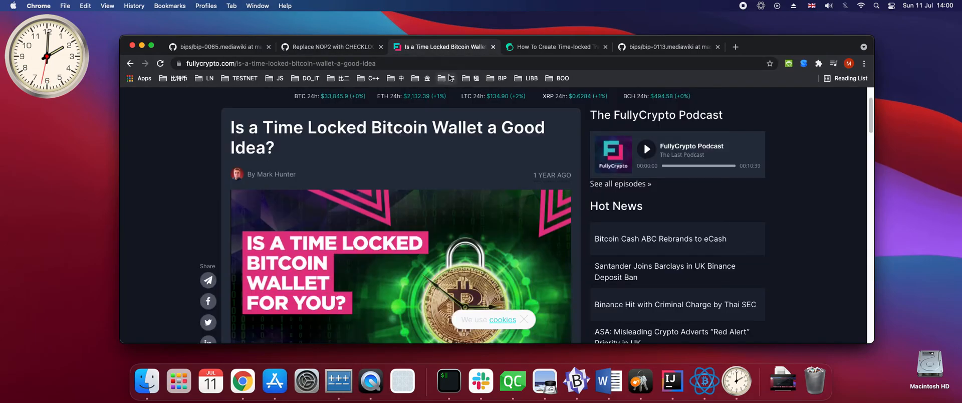
left_click(557, 46)
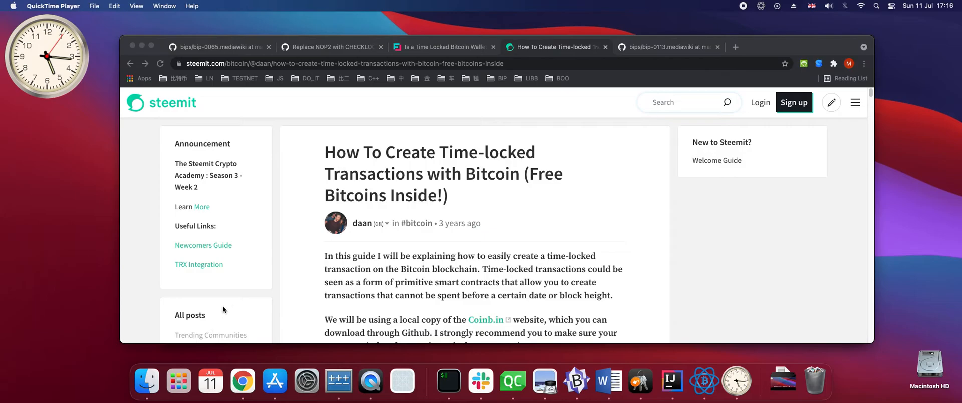
left_click(334, 46)
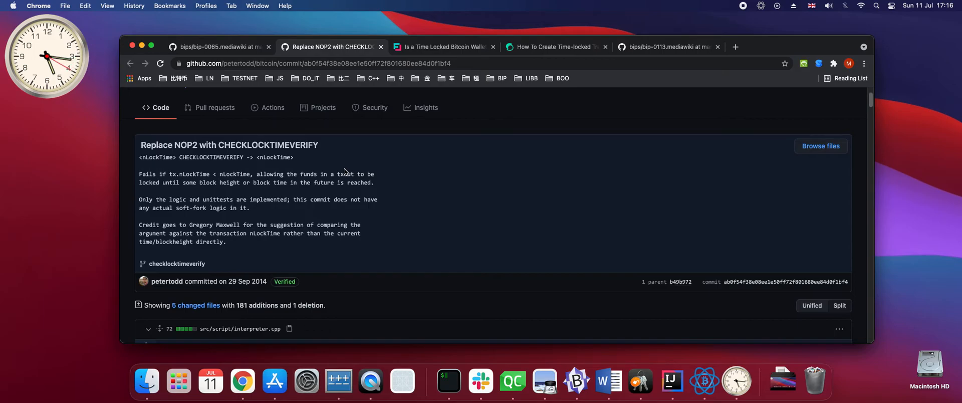
mouse_move(210, 381)
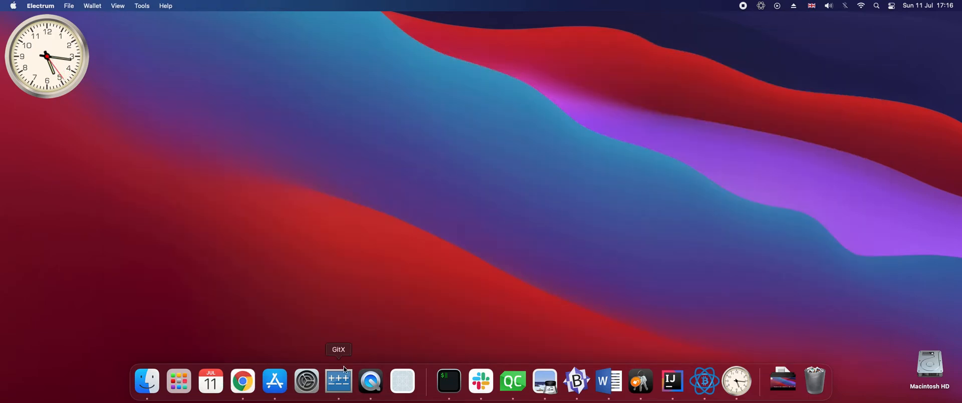
mouse_move(402, 381)
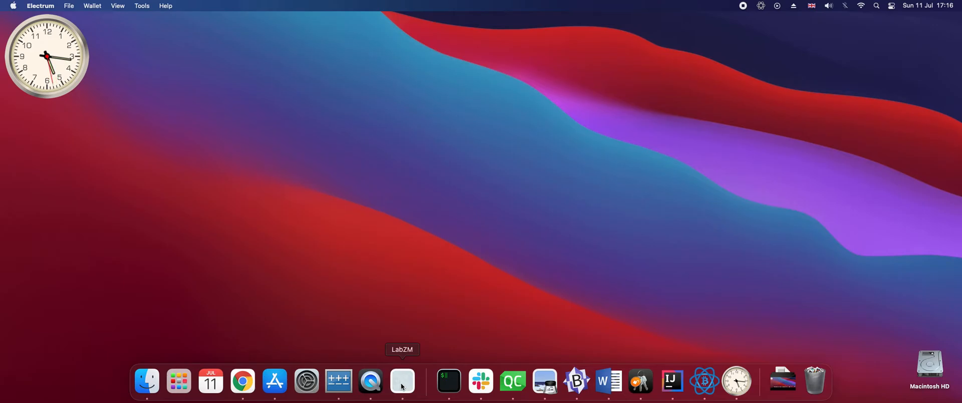
left_click(402, 381)
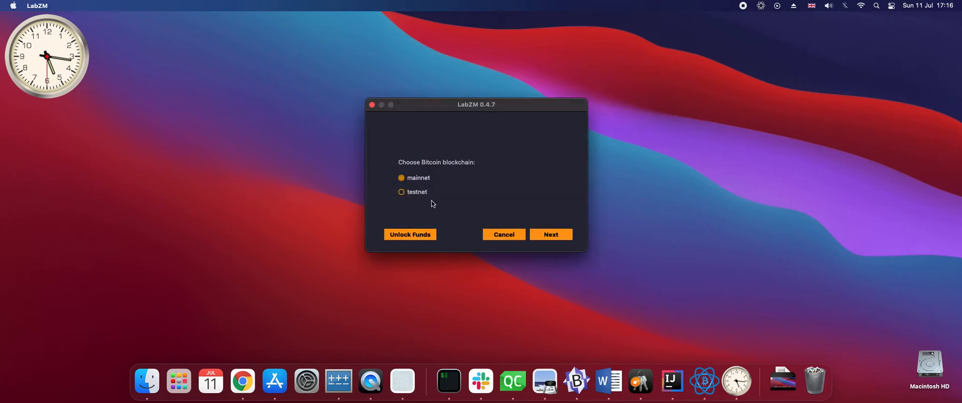
left_click(551, 234)
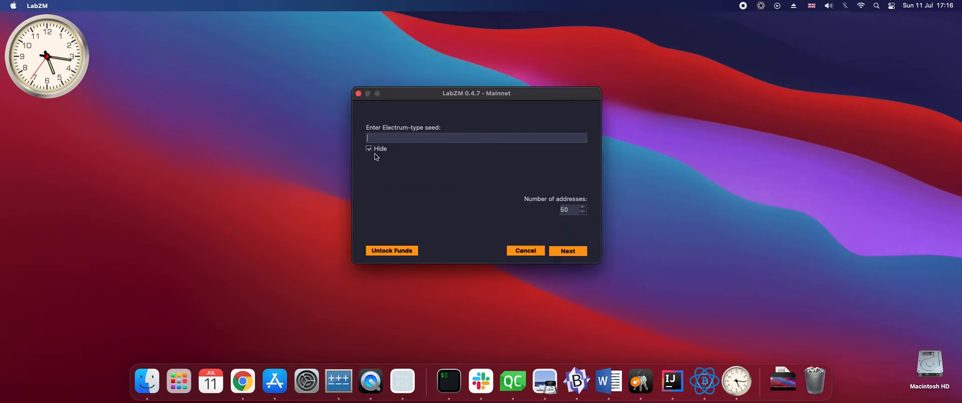
mouse_move(415, 179)
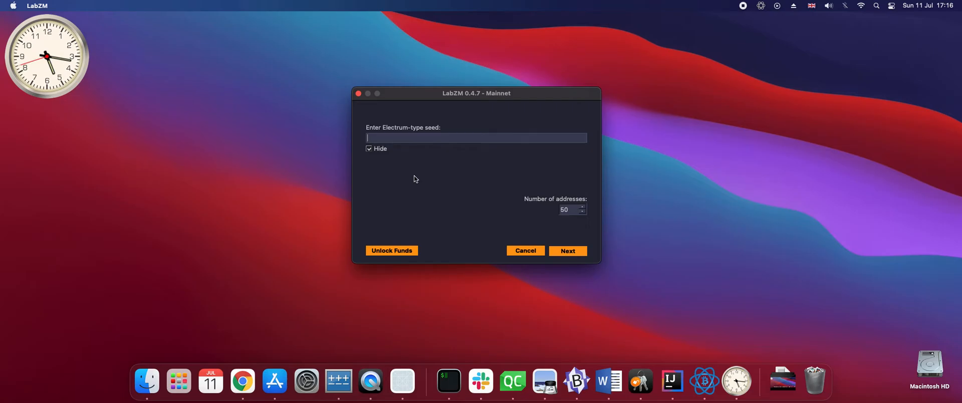
mouse_move(705, 381)
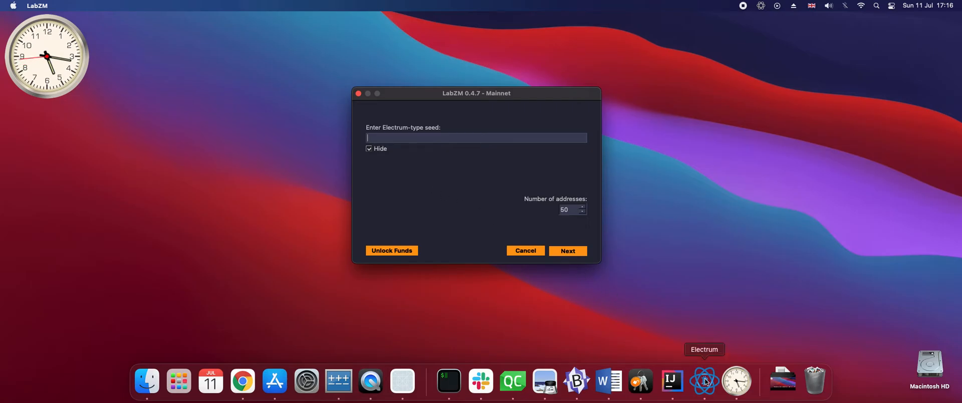
Step: Bring Electrum forward and cancel its wallet password prompt
left_click(705, 382)
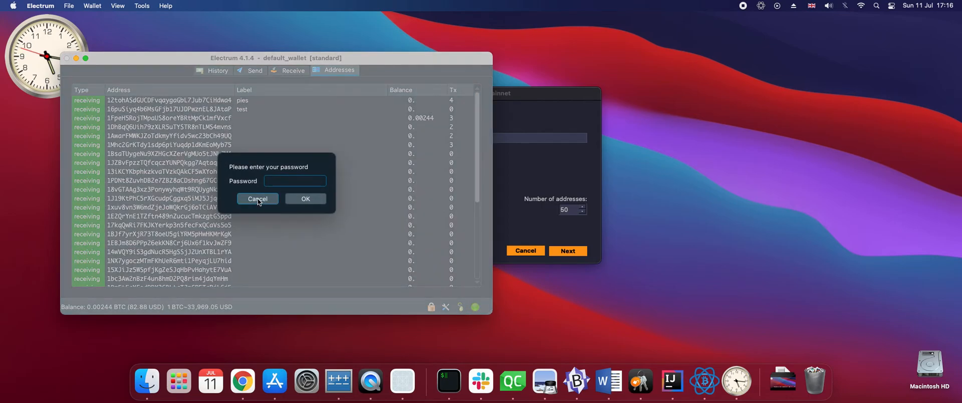
left_click(257, 199)
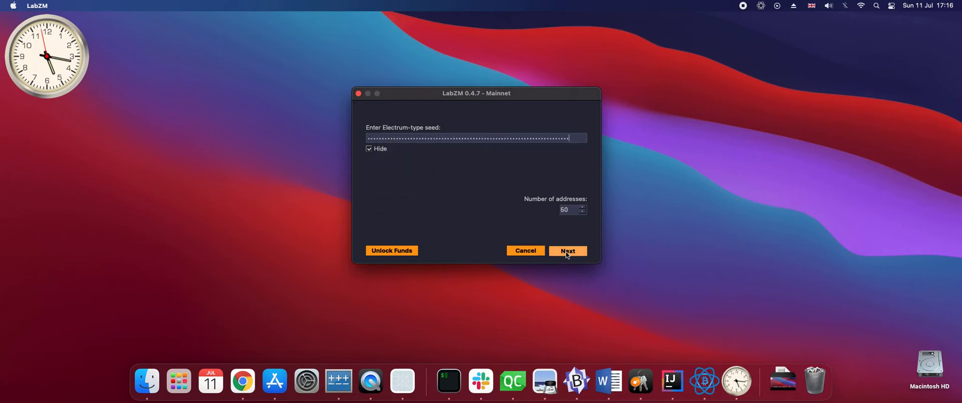
Step: Load the seed wallet, check History against Electrum, then view addresses holding 0.00244
left_click(568, 250)
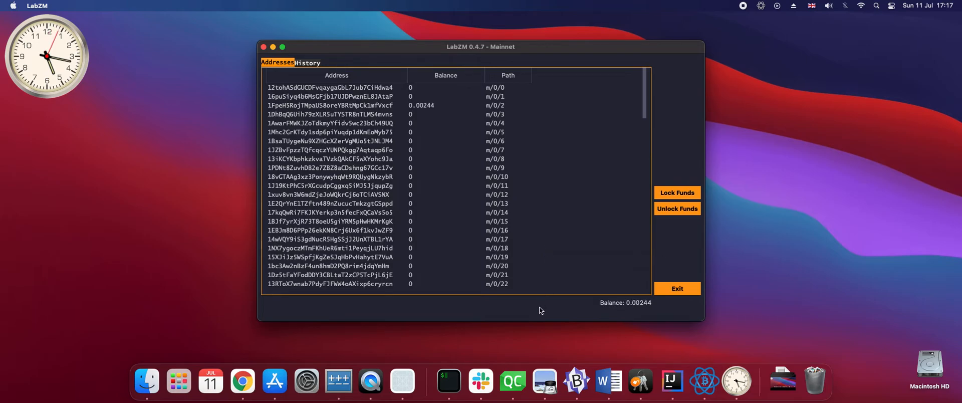
mouse_move(581, 311)
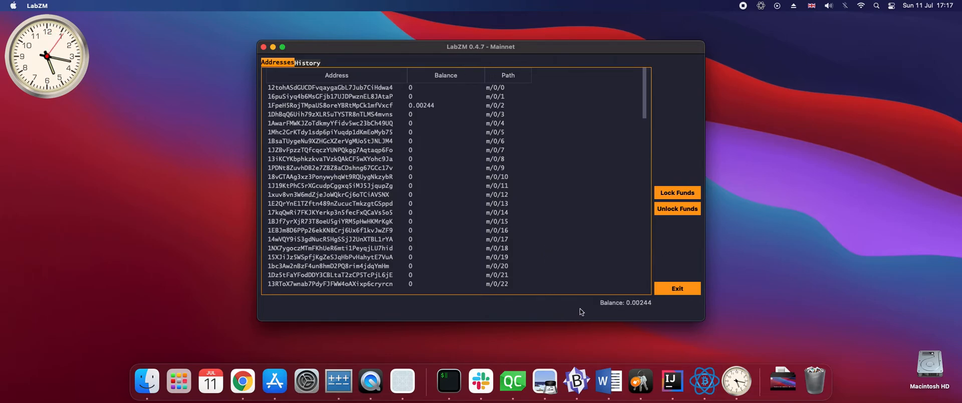
mouse_move(317, 105)
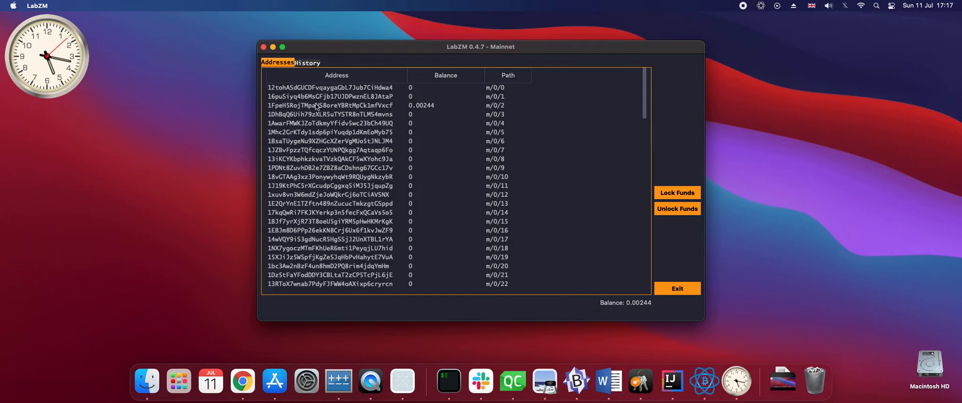
left_click(308, 63)
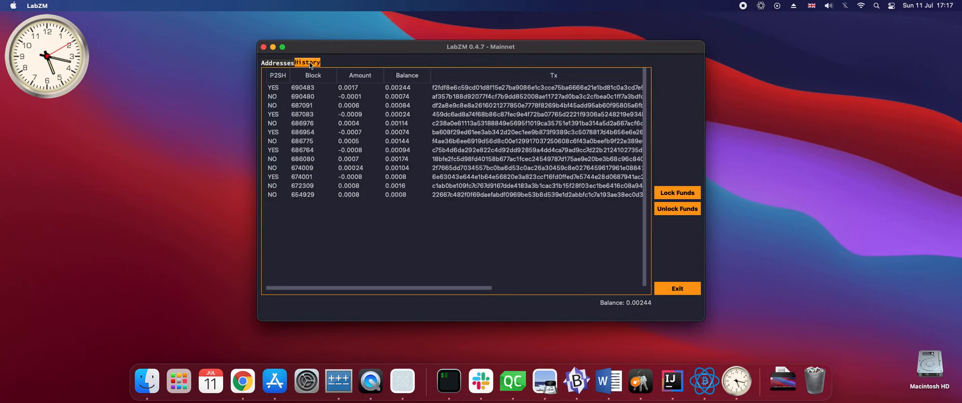
mouse_move(706, 383)
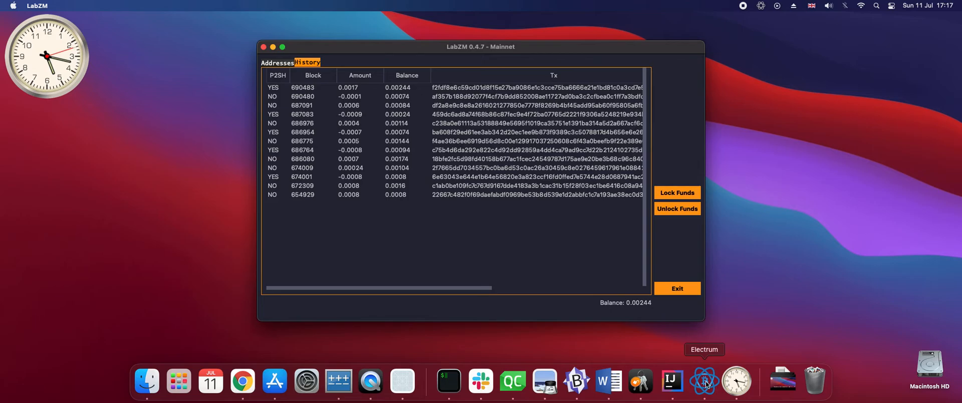
left_click(704, 382)
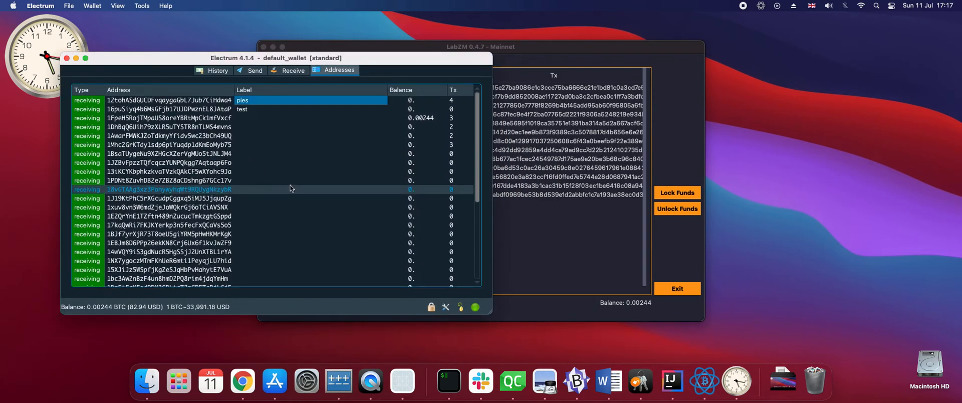
left_click(212, 70)
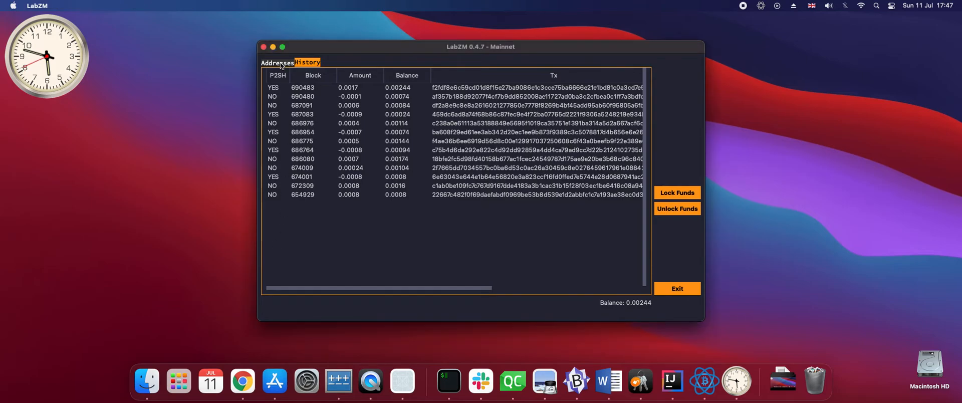
left_click(277, 63)
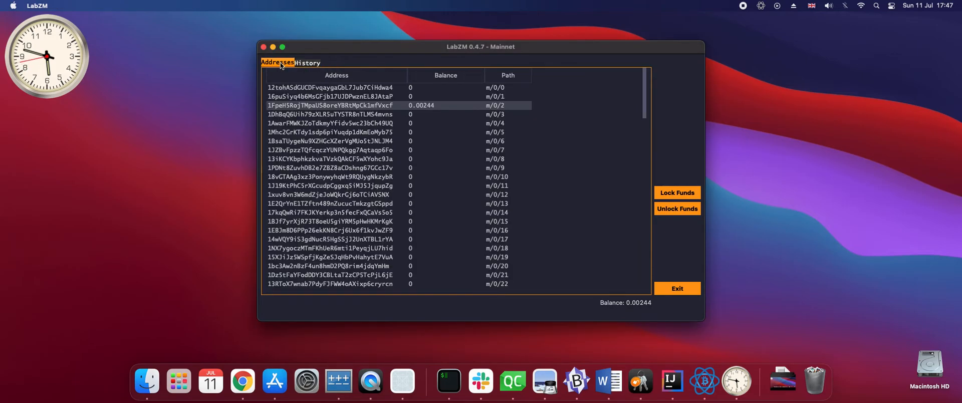
mouse_move(318, 107)
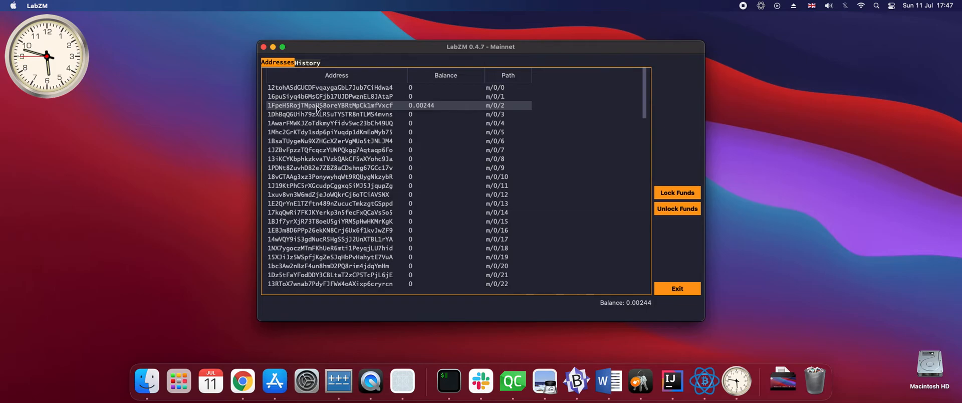
Step: Lock funds from the m/0/2 address with amount 0.002 and fee 0.0001
right_click(318, 106)
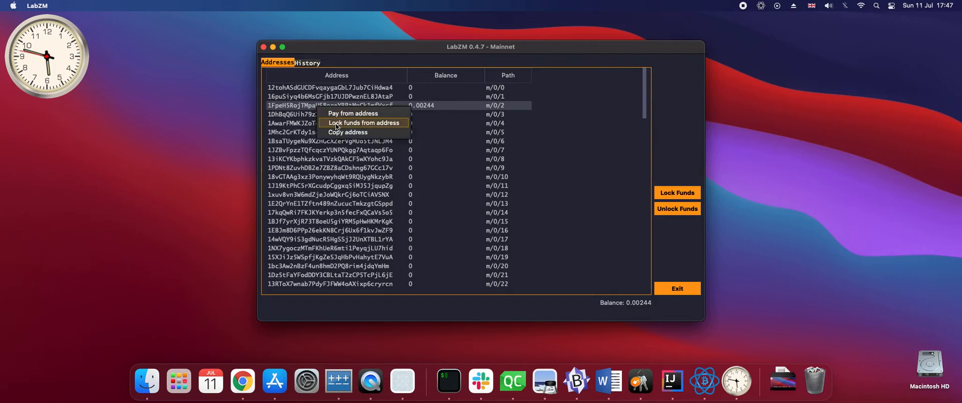
left_click(364, 122)
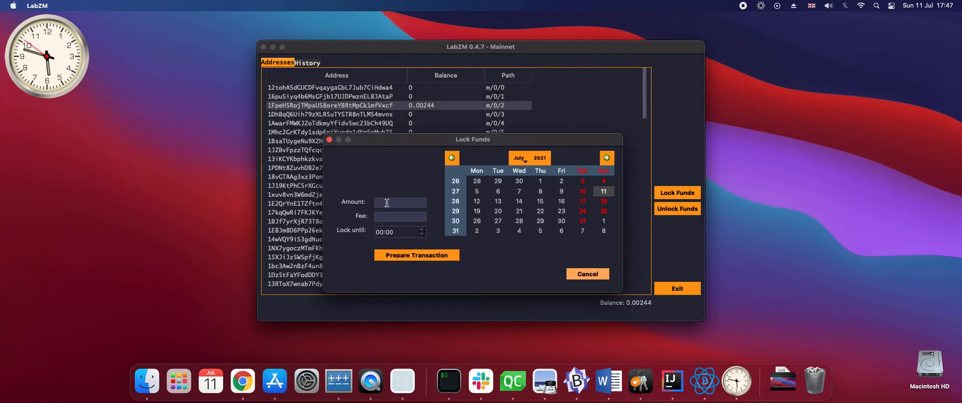
type("0.002")
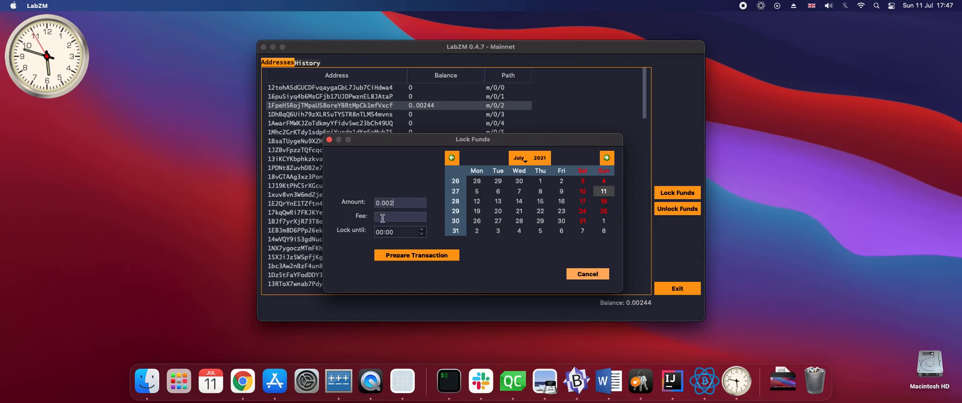
type("0.0001")
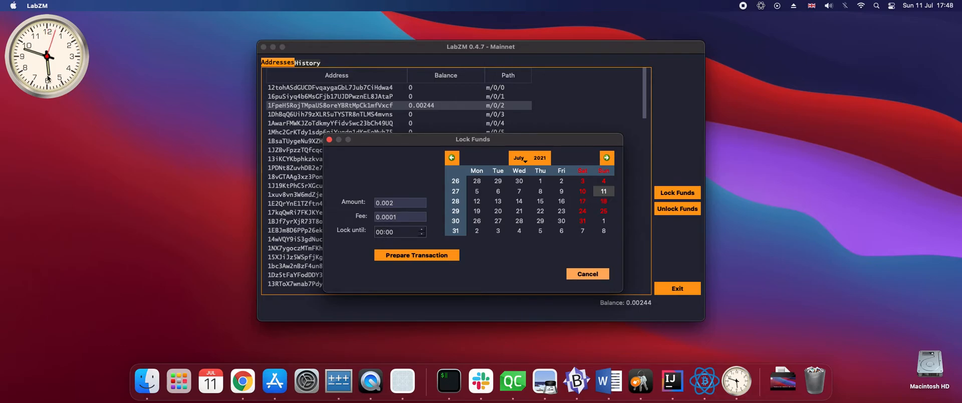
mouse_move(374, 253)
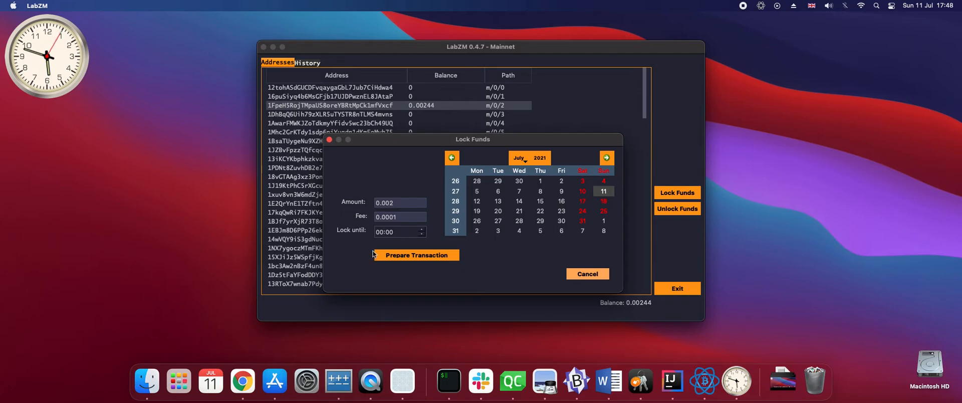
mouse_move(396, 249)
type("18")
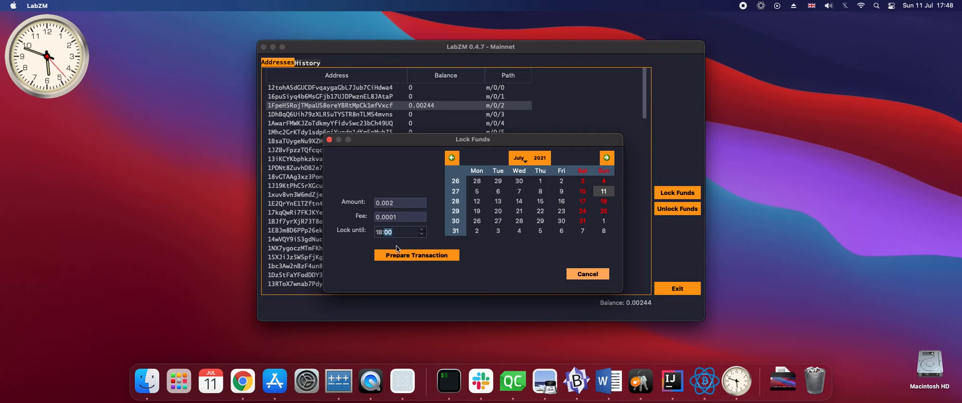
mouse_move(604, 197)
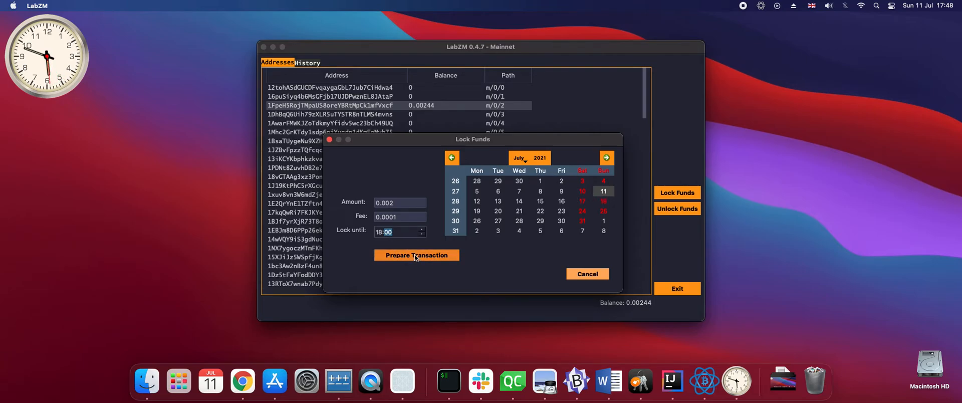
Step: Prepare the lock transaction and save its unlock data into a BBEdit file
left_click(417, 255)
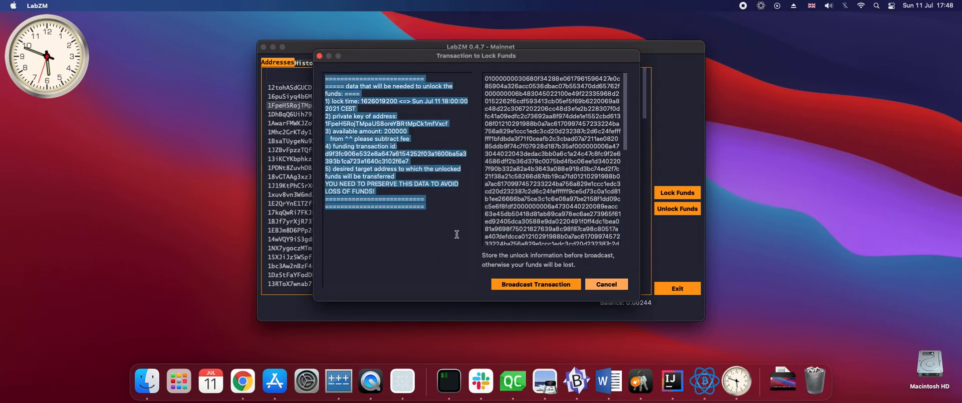
mouse_move(576, 382)
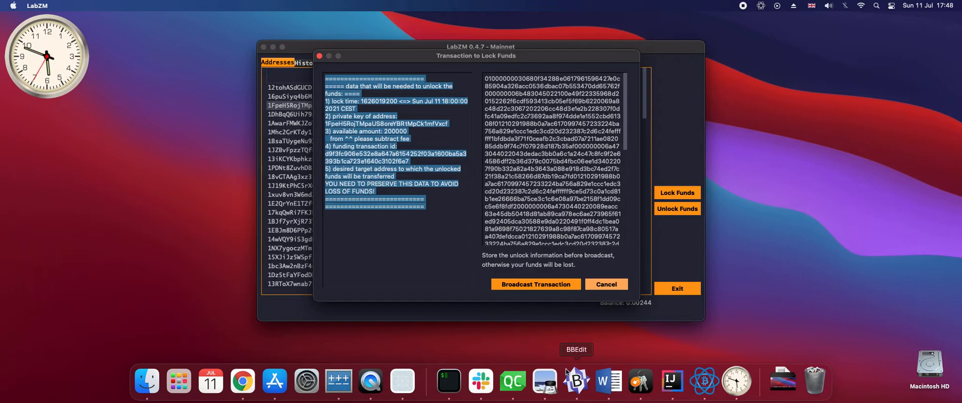
mouse_move(596, 385)
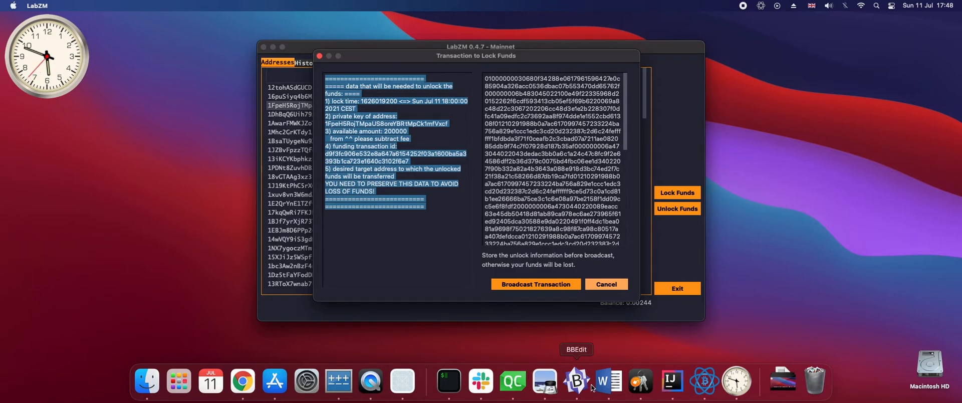
left_click(577, 380)
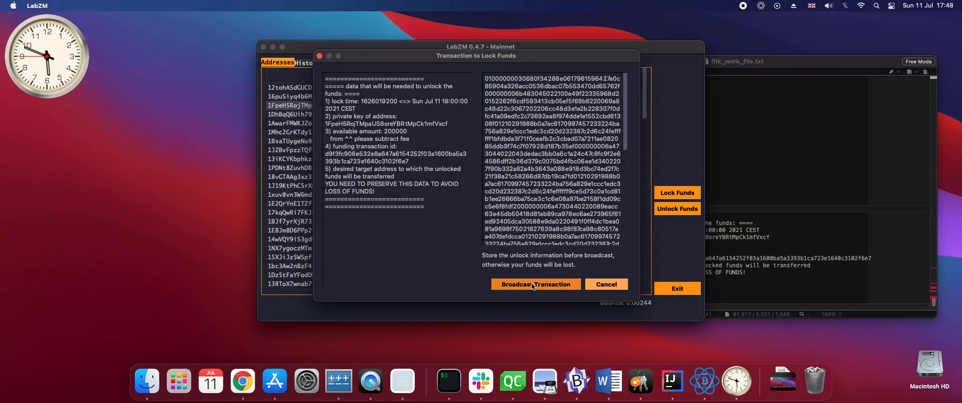
Step: Broadcast the lock transaction, acknowledge 'Transaction sent.', and close the Lock Funds form
left_click(535, 284)
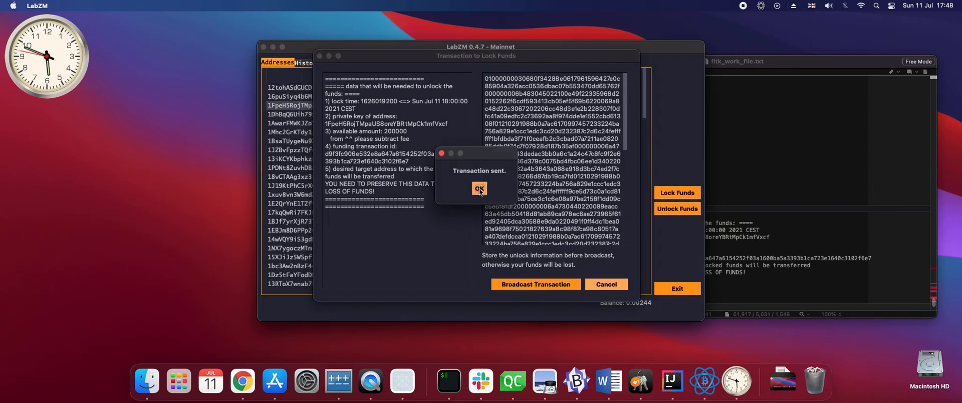
left_click(479, 189)
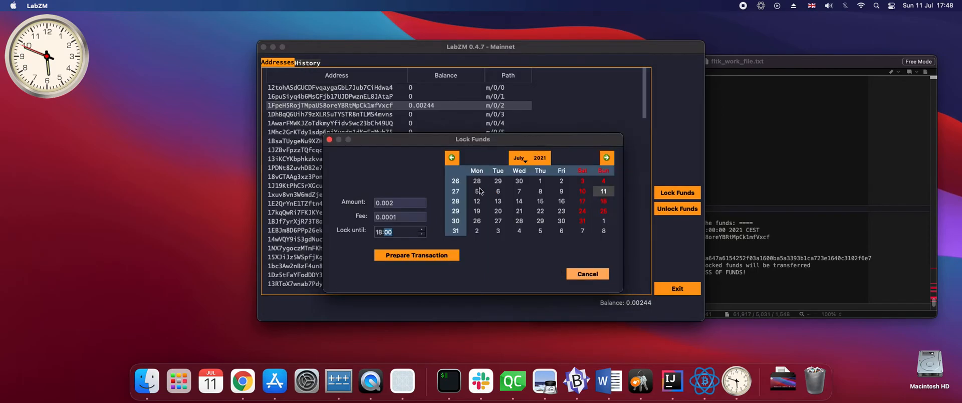
left_click(587, 273)
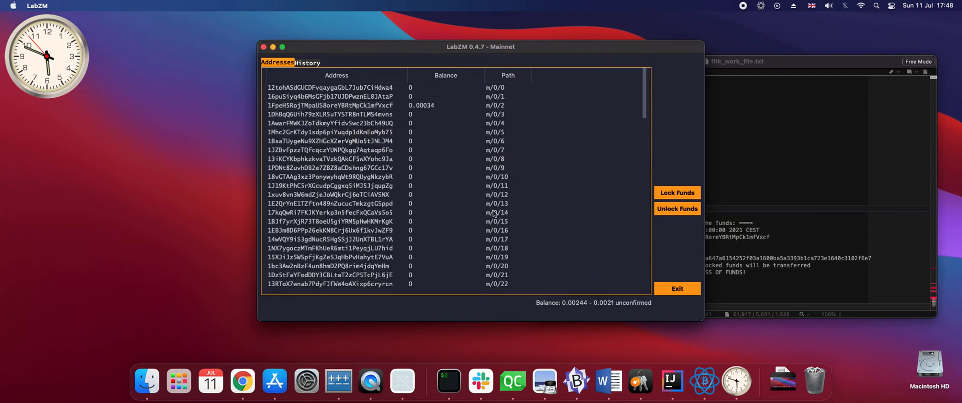
mouse_move(514, 312)
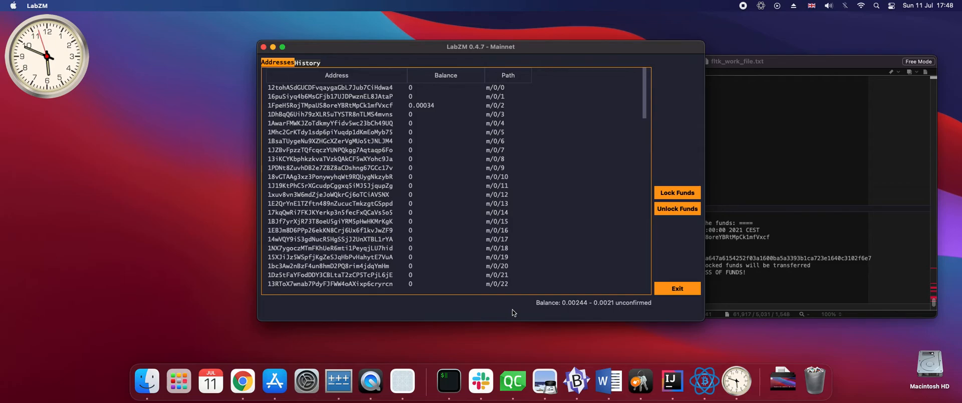
mouse_move(607, 314)
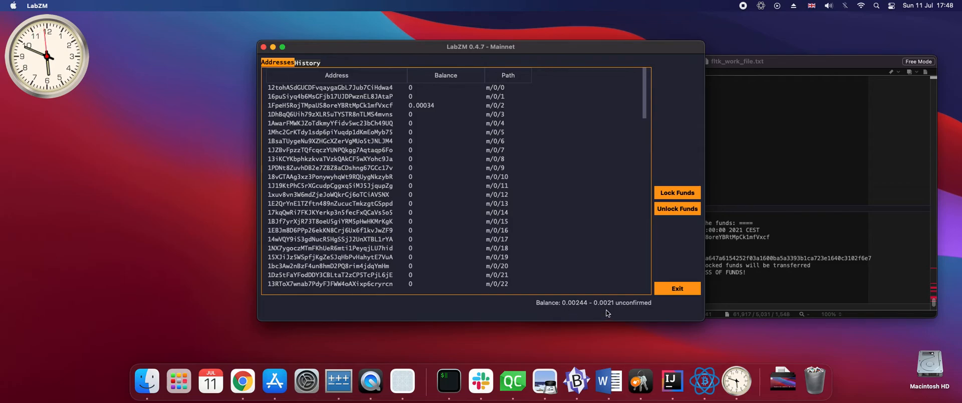
mouse_move(622, 310)
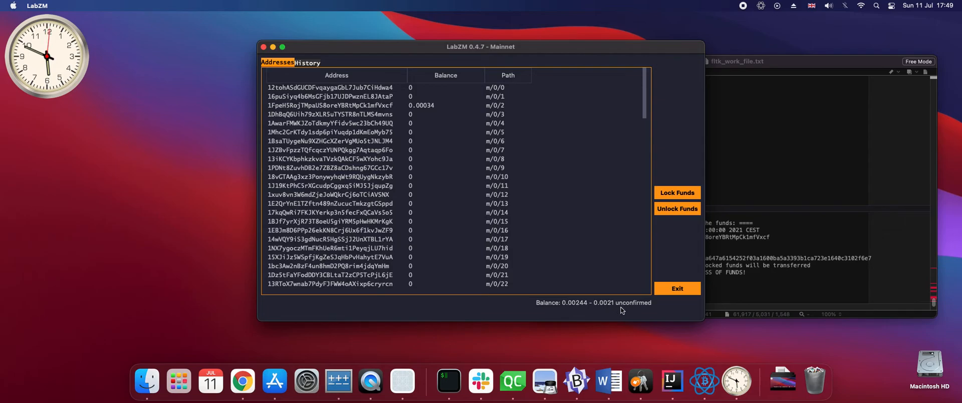
mouse_move(532, 308)
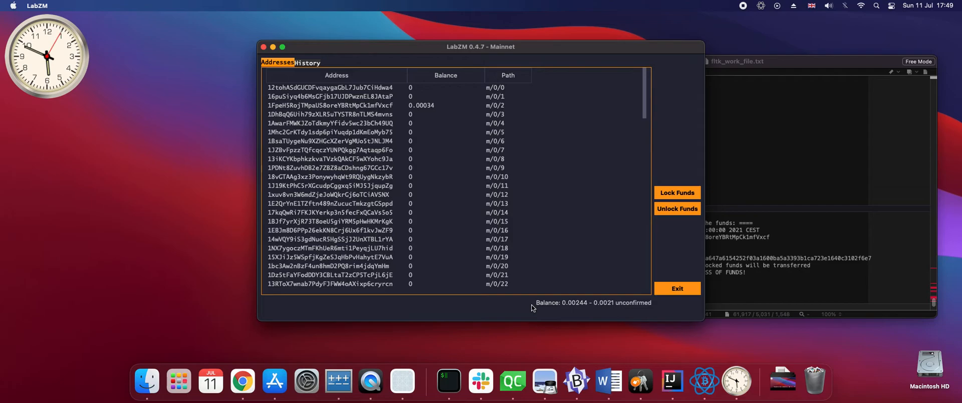
mouse_move(521, 307)
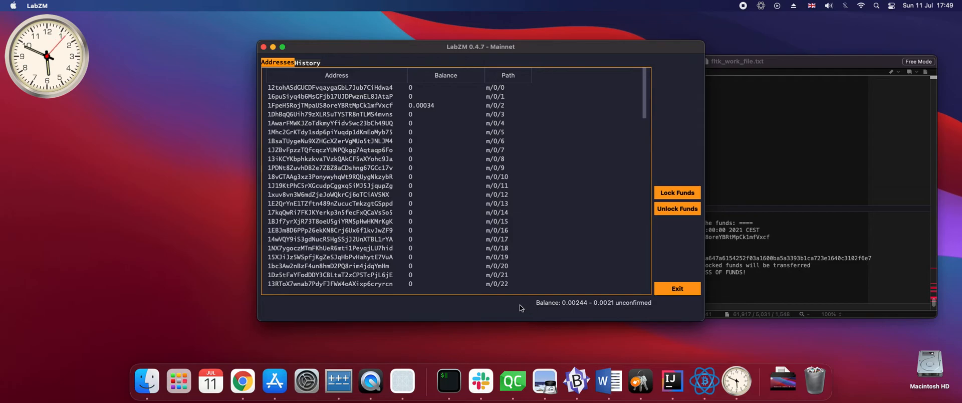
mouse_move(515, 308)
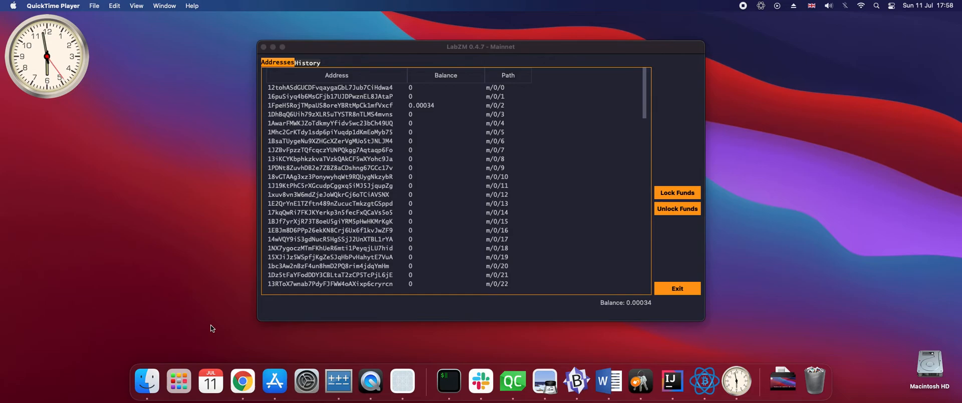
mouse_move(555, 319)
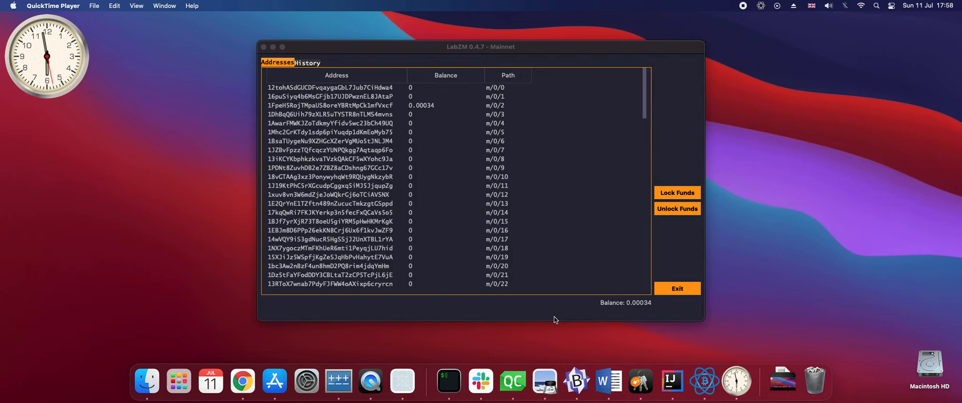
mouse_move(547, 276)
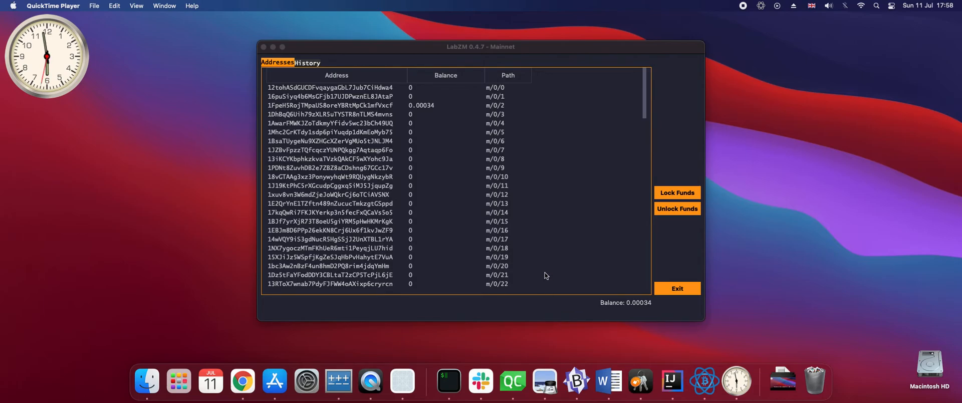
mouse_move(704, 383)
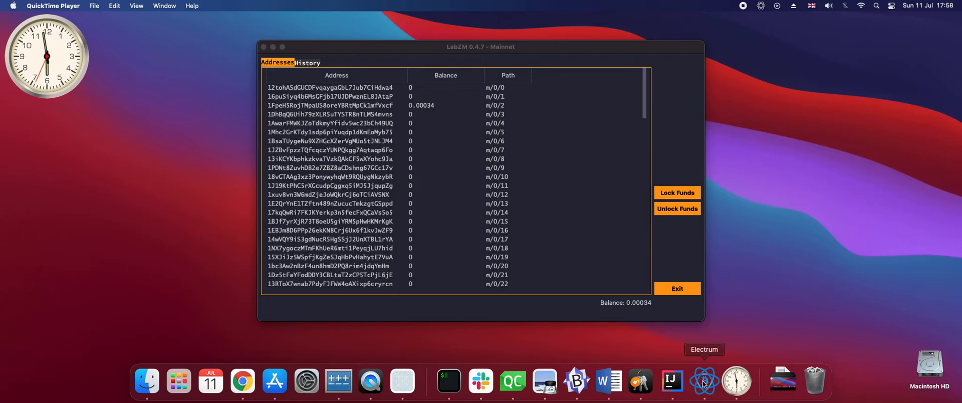
left_click(704, 384)
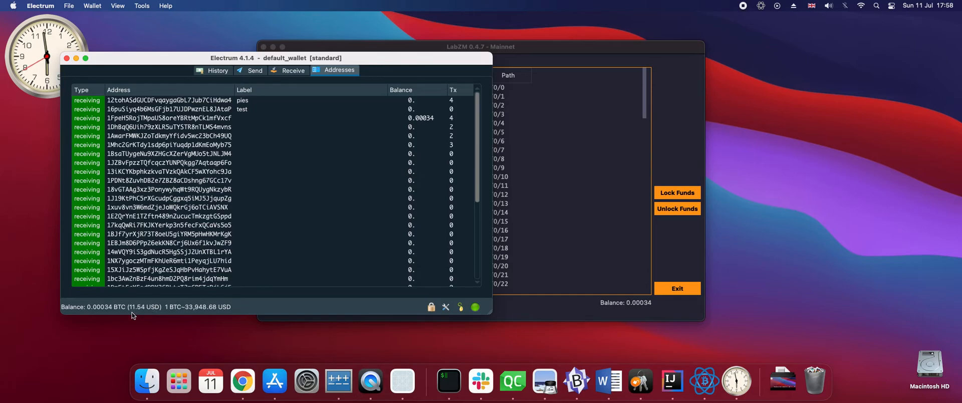
mouse_move(156, 315)
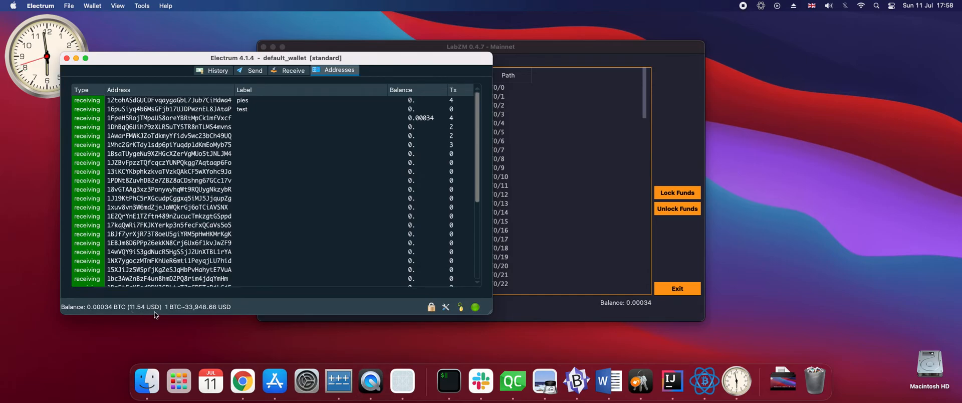
mouse_move(147, 313)
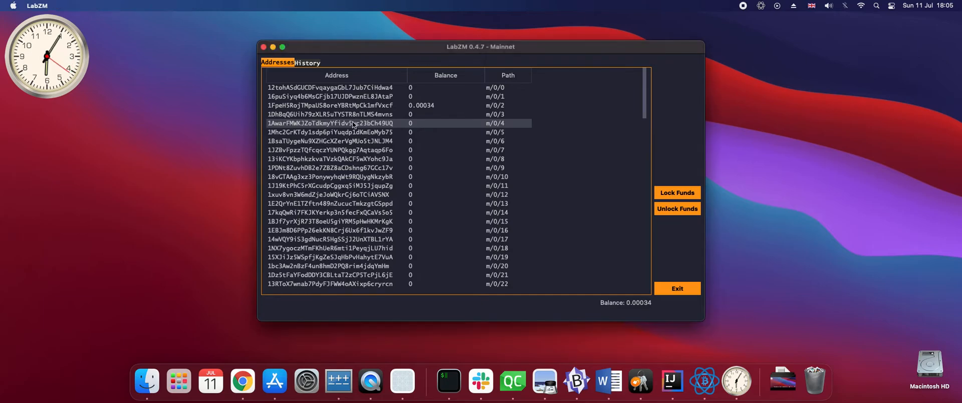
Step: Copy the m/0/4 address and bring up options for the -0.0021 lock transaction
right_click(354, 123)
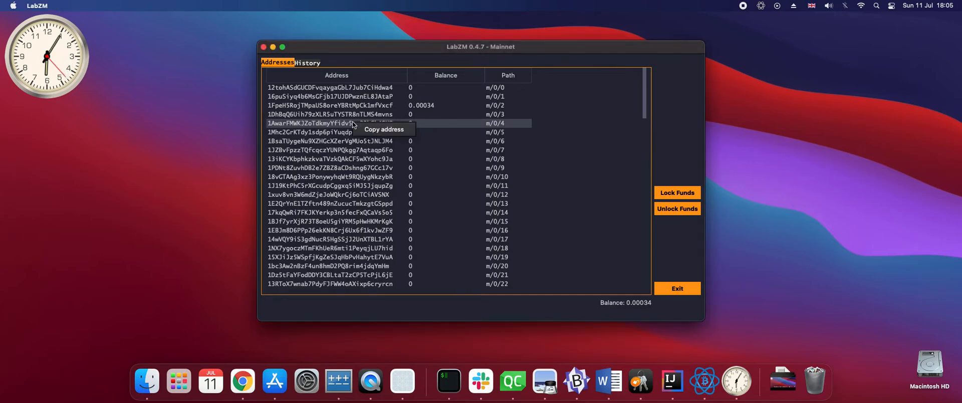
left_click(384, 129)
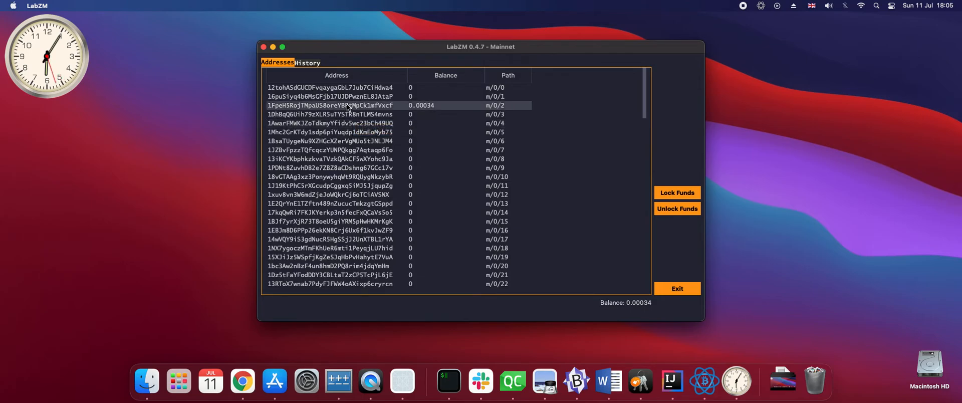
left_click(307, 62)
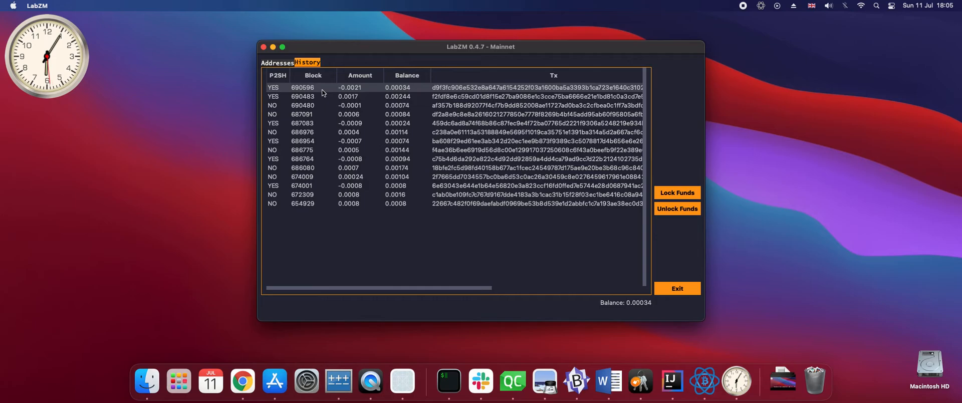
right_click(323, 91)
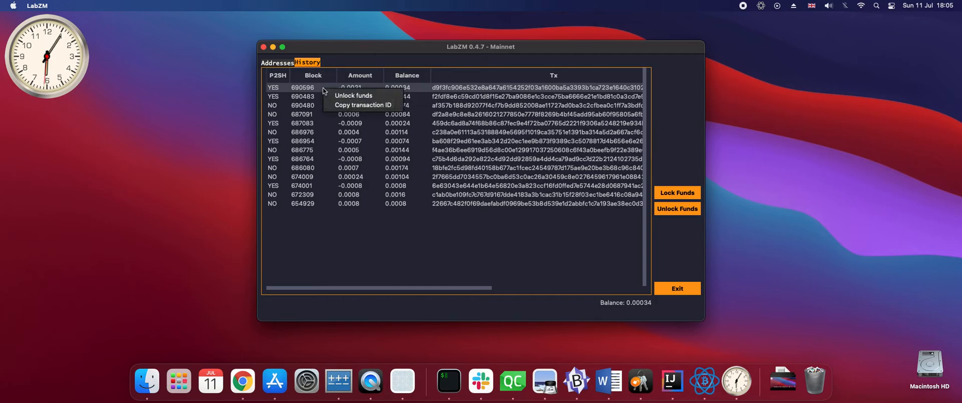
Step: Unlock funds to the pasted m/0/4 address with fee 0.0001 and prepare the refund
left_click(353, 95)
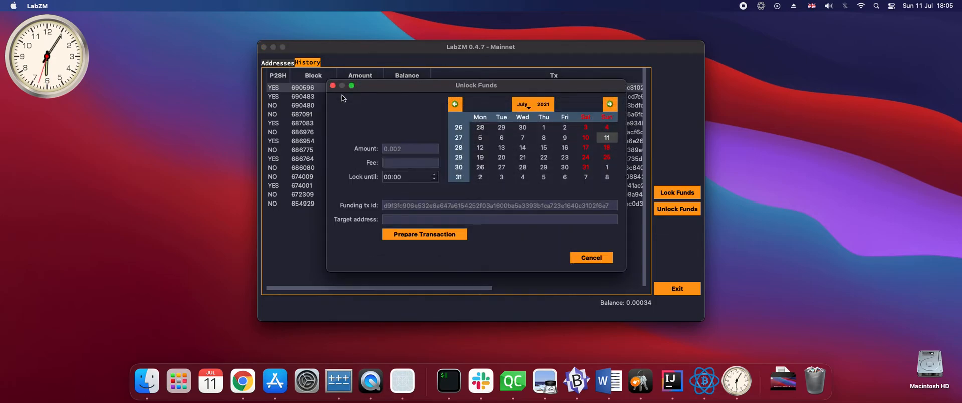
mouse_move(392, 170)
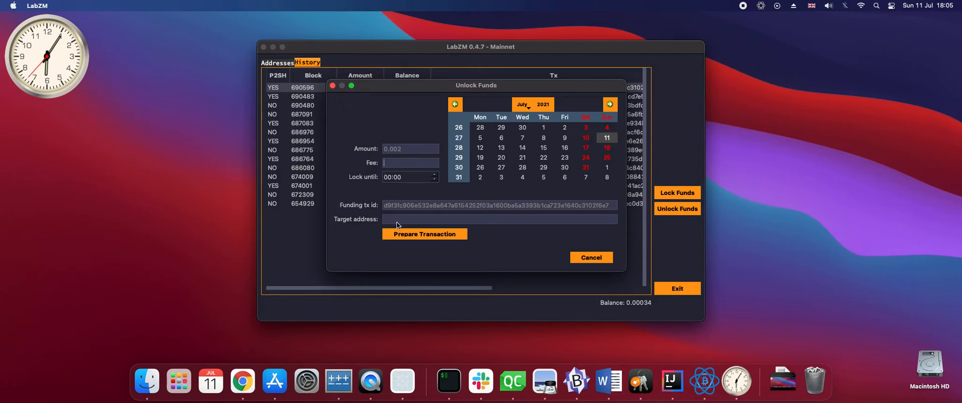
right_click(399, 219)
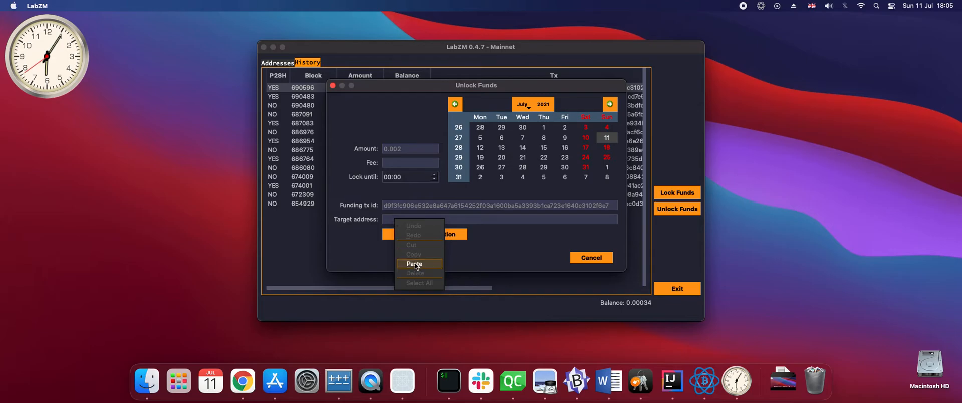
left_click(415, 263)
type("18")
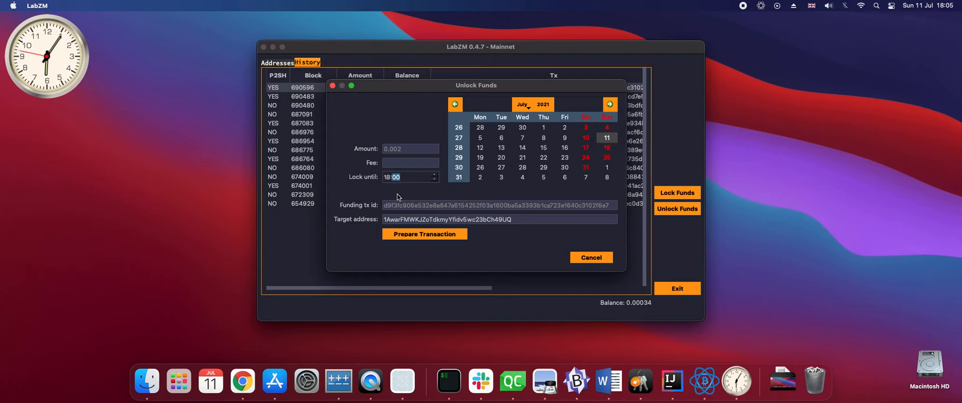
left_click(410, 163)
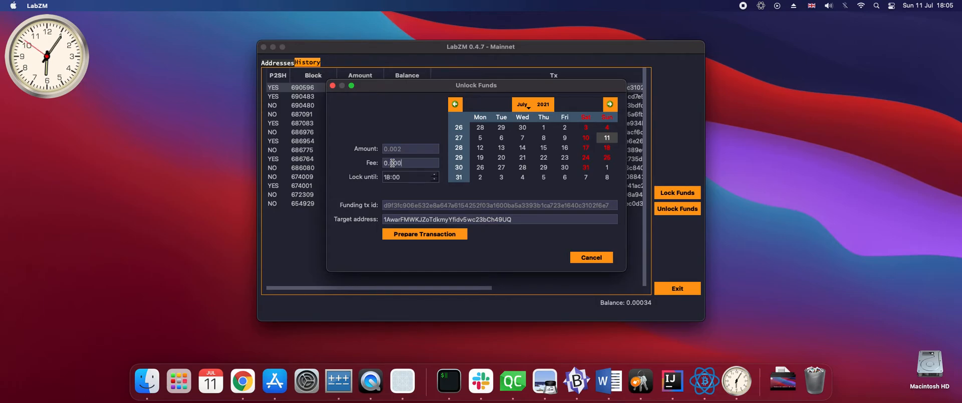
type("0.0001")
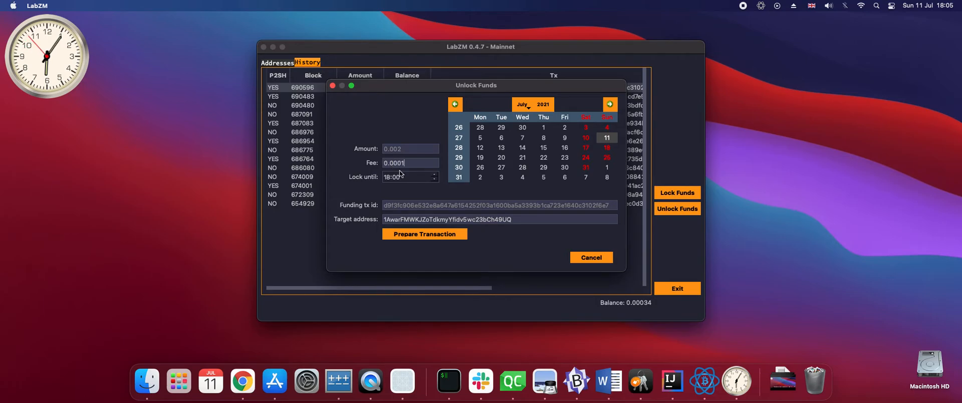
left_click(424, 234)
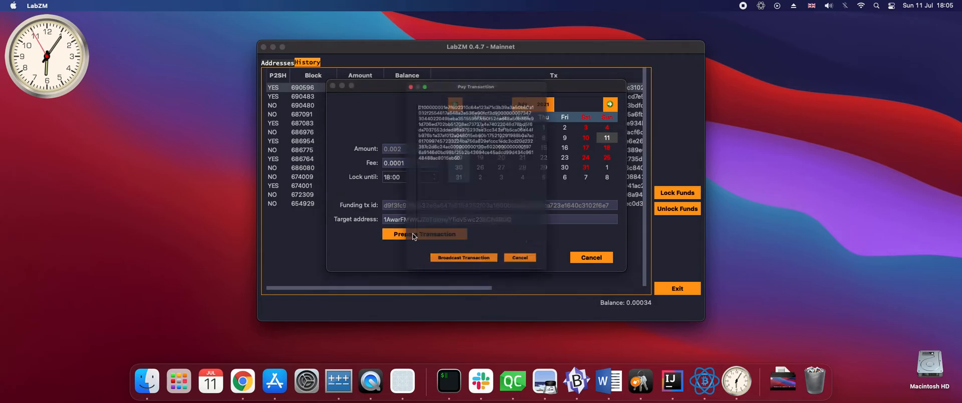
left_click(425, 234)
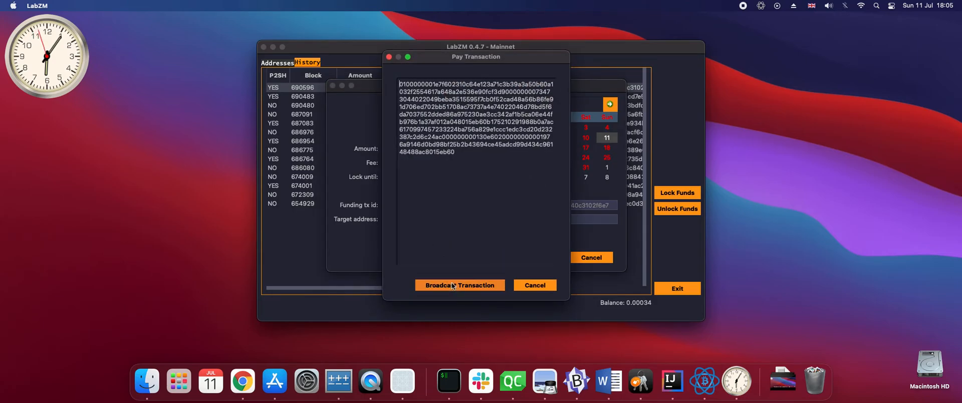
Step: Try broadcasting the refund, see the unlock-time error, then hide the browser
left_click(459, 285)
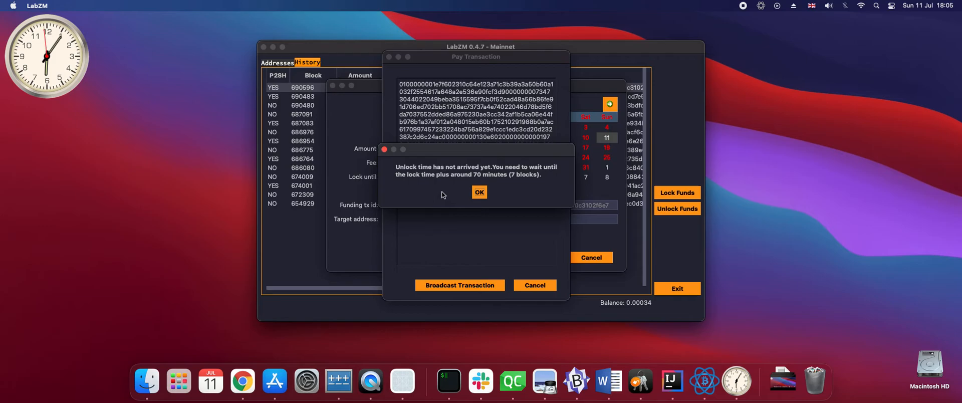
mouse_move(455, 178)
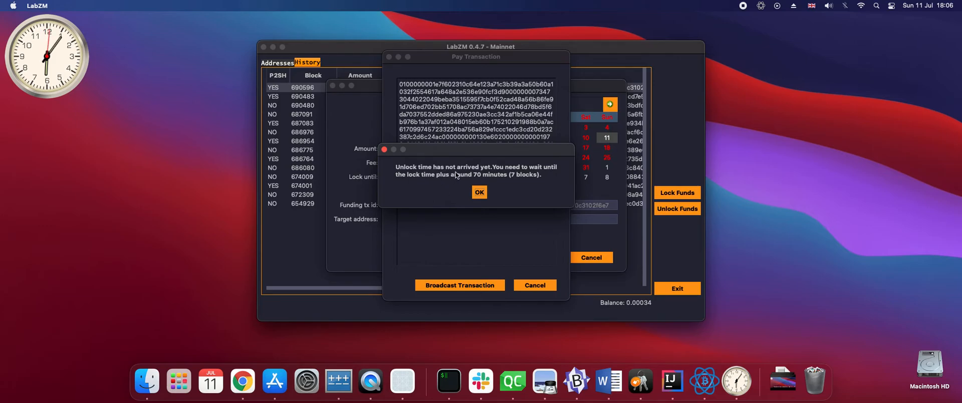
mouse_move(405, 184)
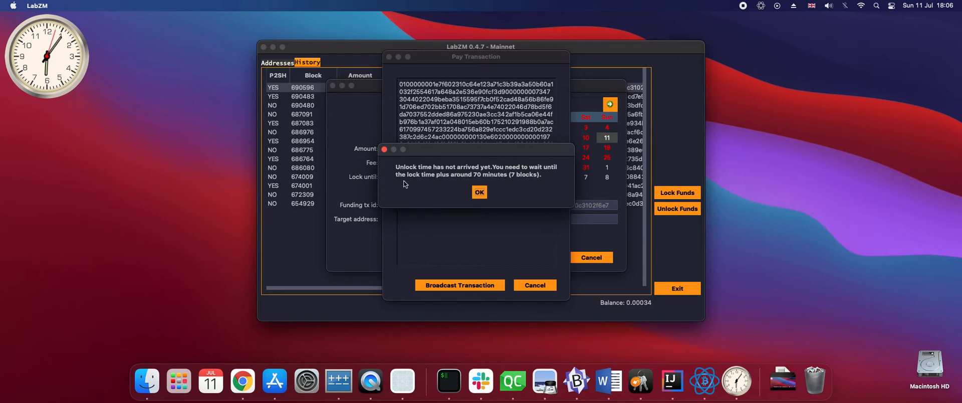
mouse_move(497, 185)
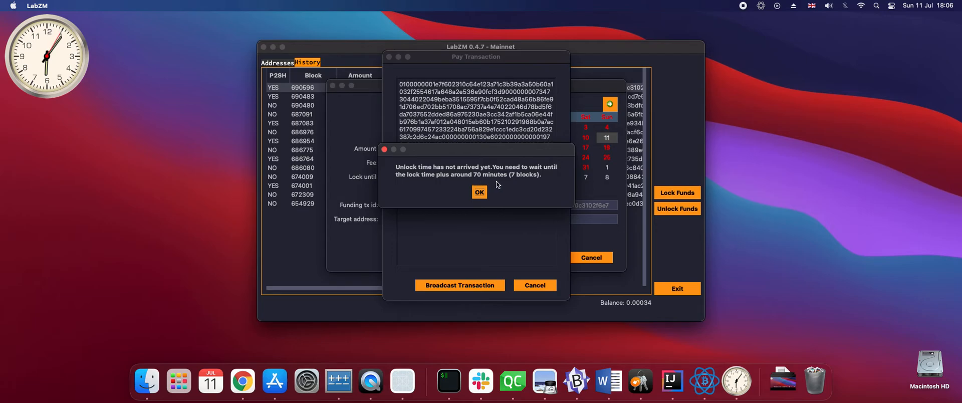
mouse_move(516, 190)
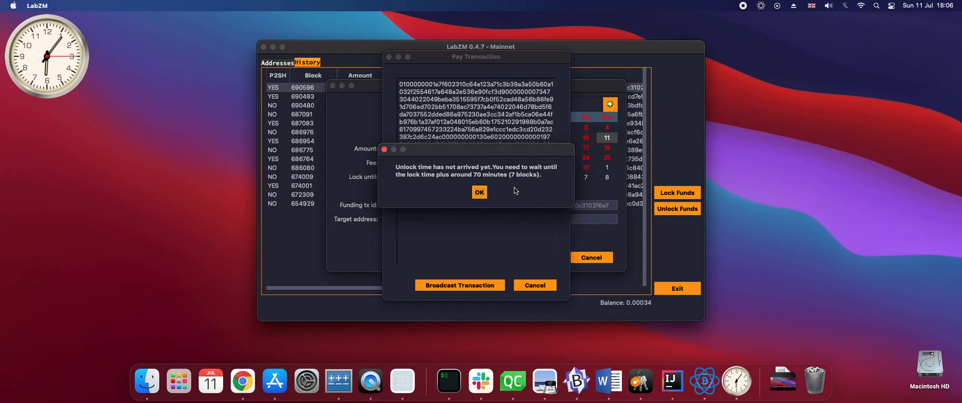
mouse_move(242, 383)
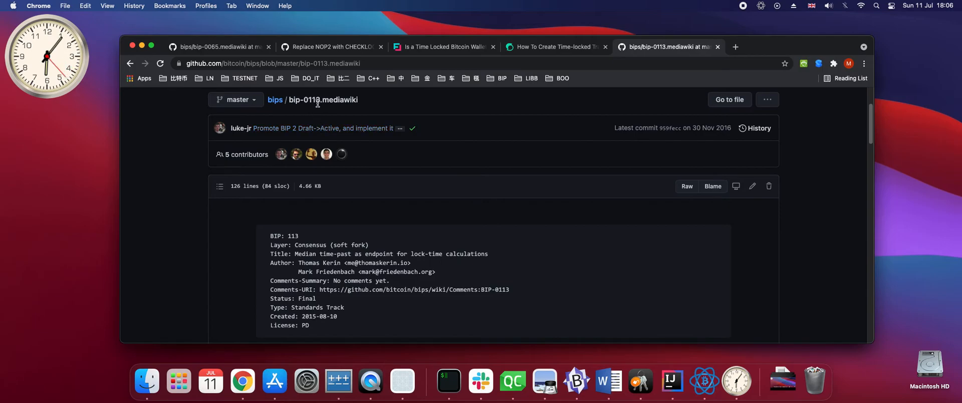
right_click(242, 381)
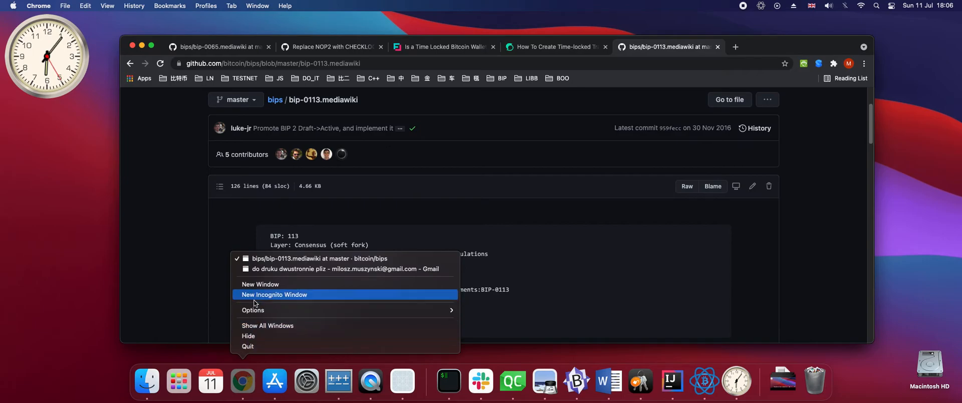
mouse_move(254, 335)
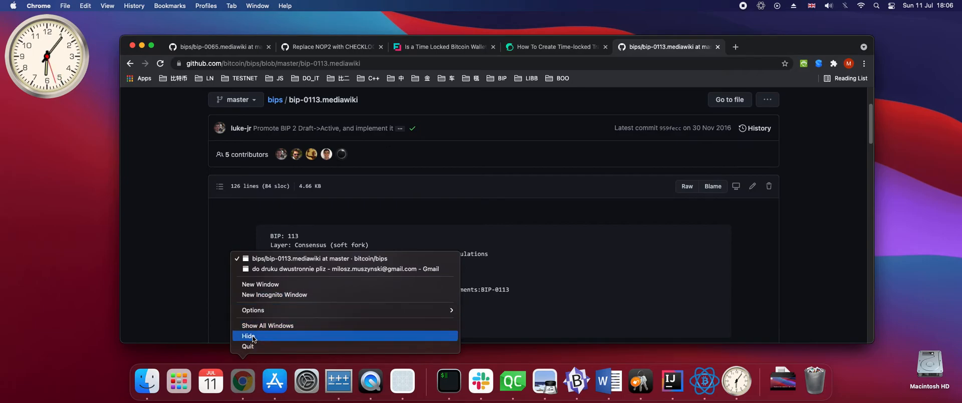
left_click(248, 336)
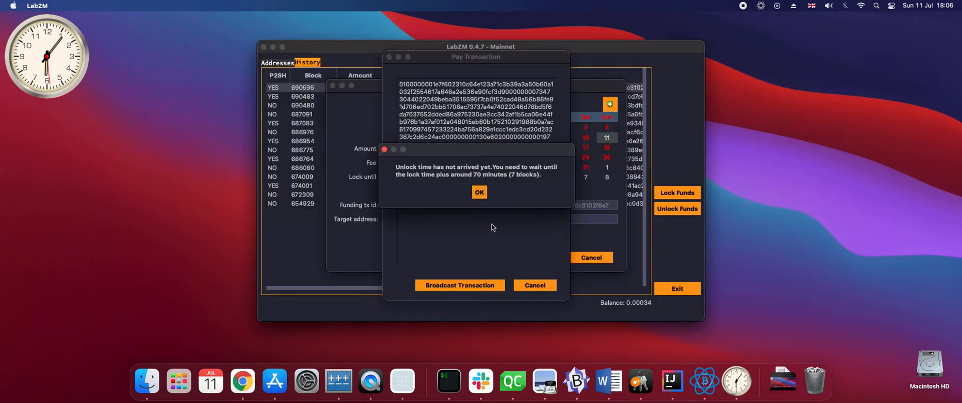
mouse_move(497, 225)
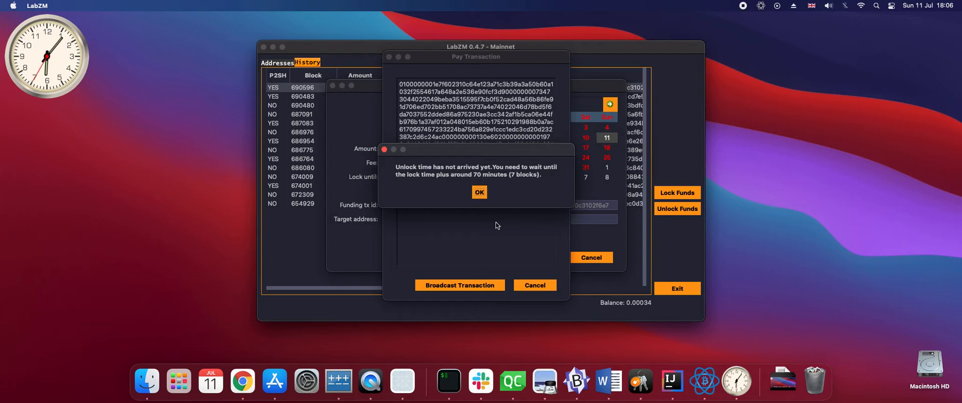
mouse_move(508, 194)
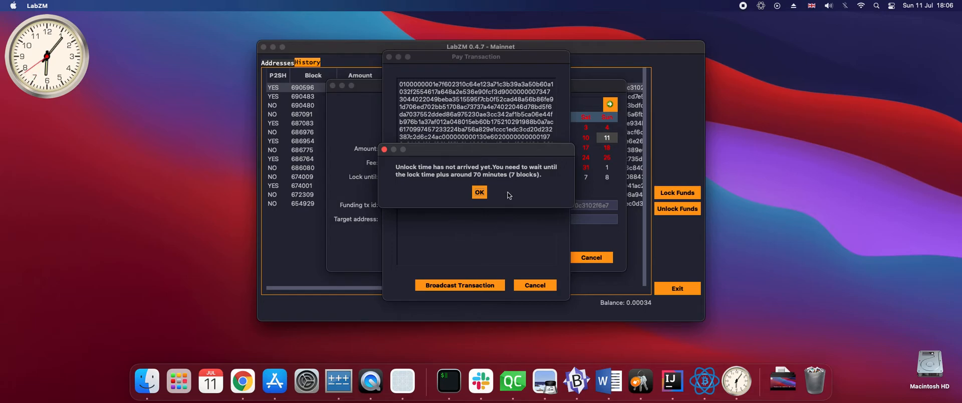
Step: Close the 'Unlock time has not arrived yet' alert
left_click(479, 192)
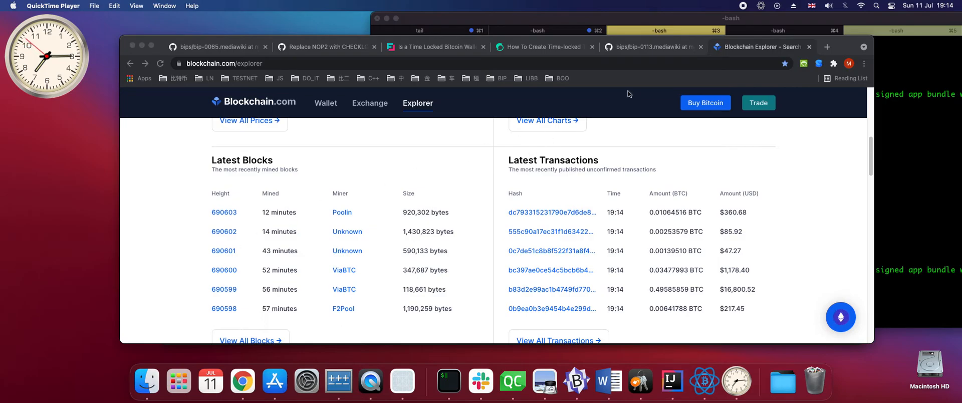
Step: Read the BIP 113 median-time-past rule, confirm latest block 690603, then return to LabZM
left_click(650, 46)
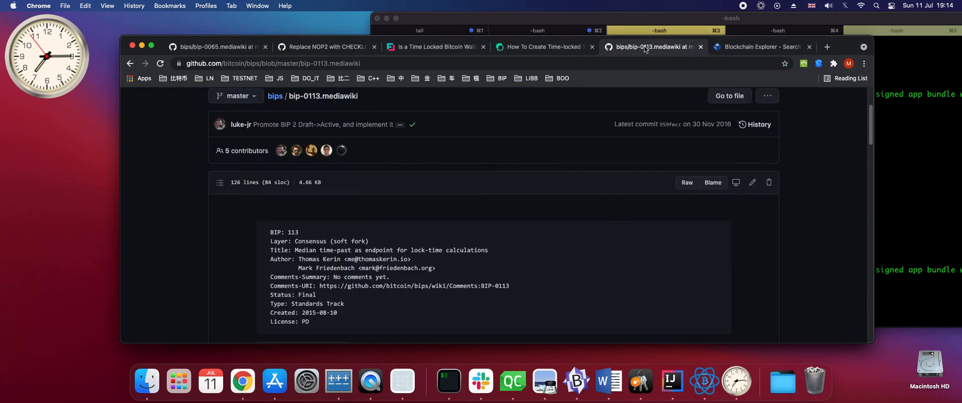
mouse_move(424, 208)
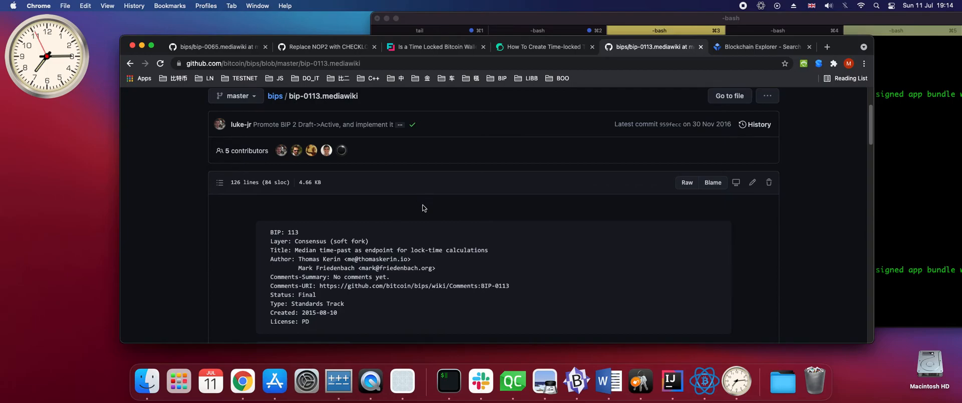
mouse_move(430, 214)
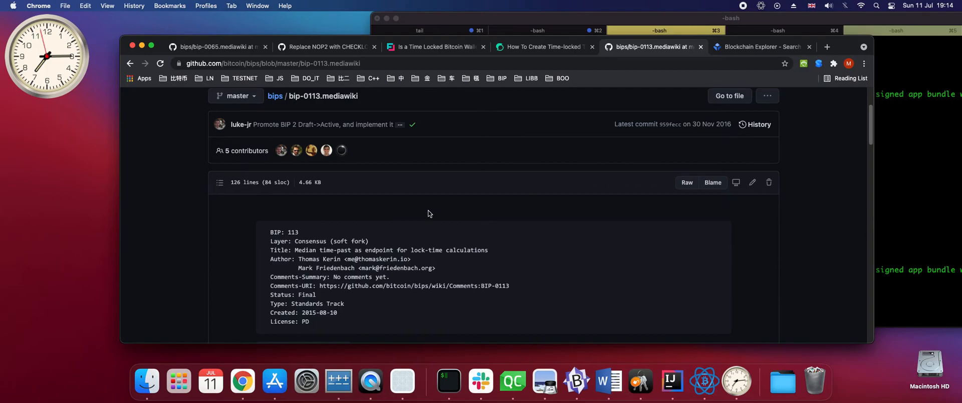
mouse_move(428, 222)
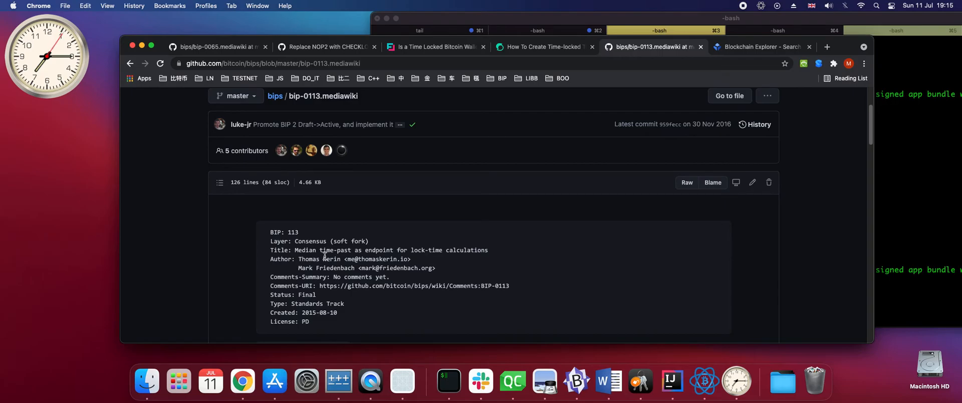
mouse_move(741, 52)
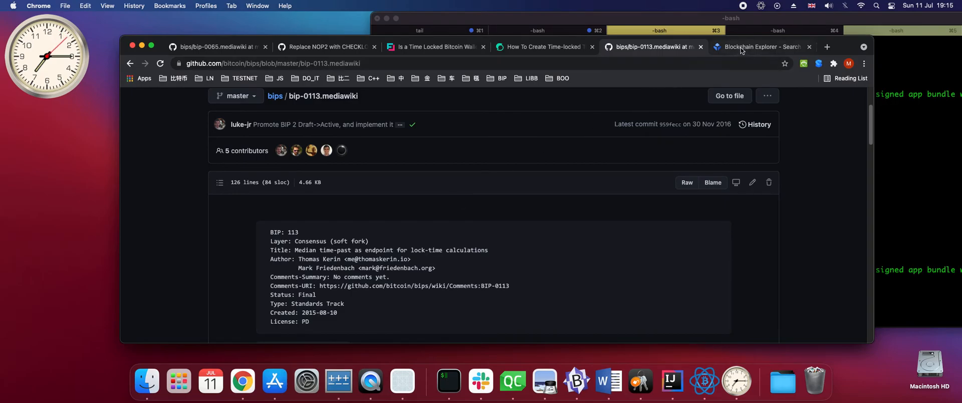
left_click(760, 47)
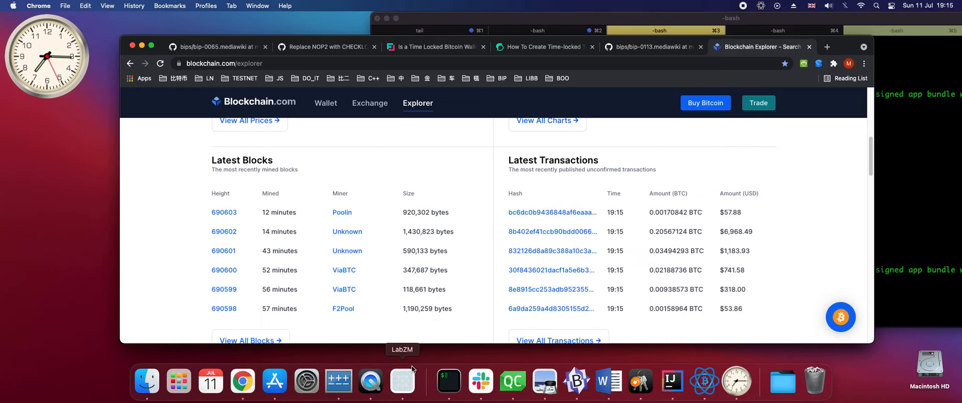
left_click(402, 381)
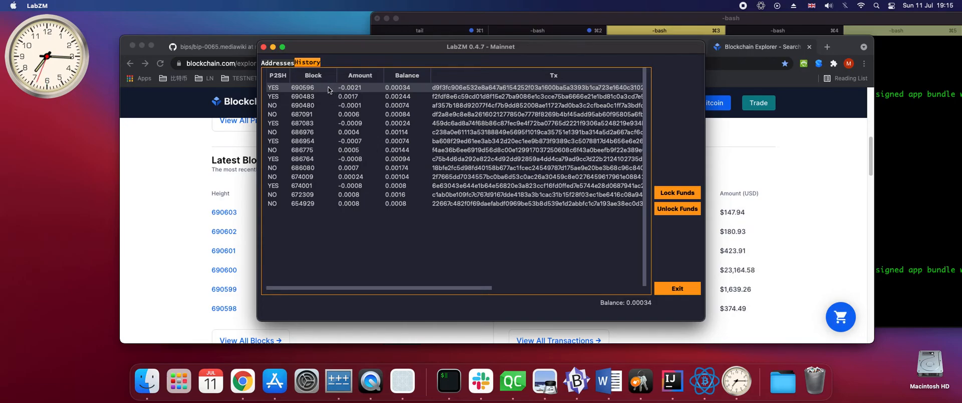
right_click(330, 88)
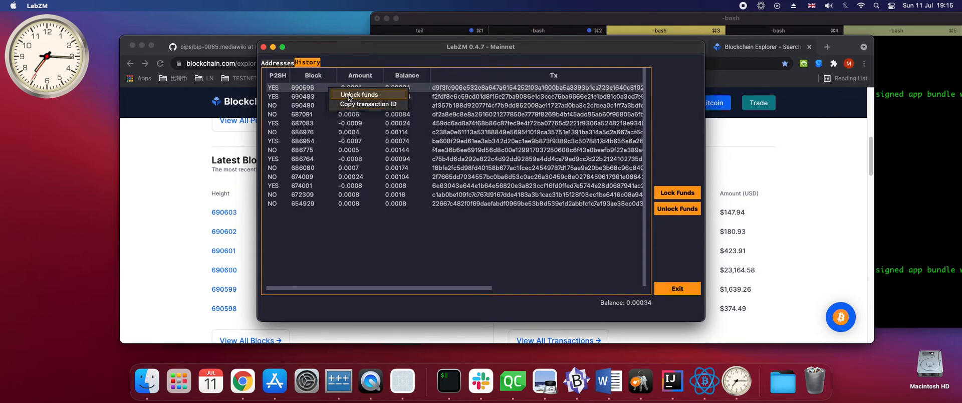
left_click(358, 94)
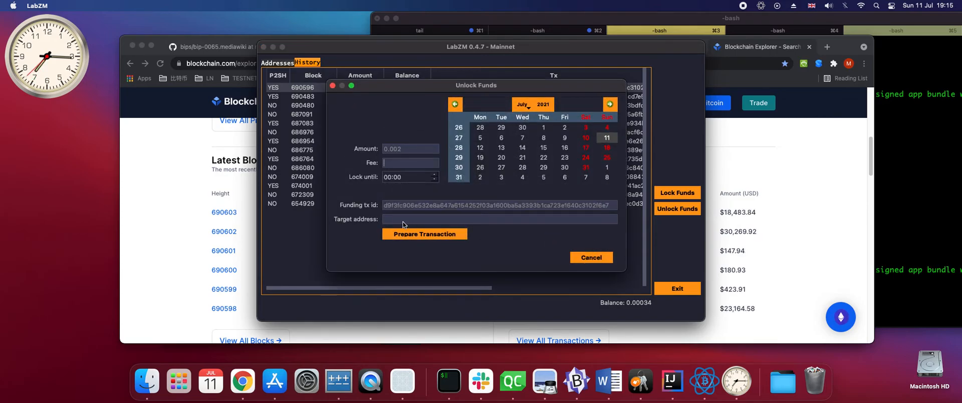
type("1AwarFMWKJZoTdkmyYfidv5wc23bCh49UQ")
type("0.0001")
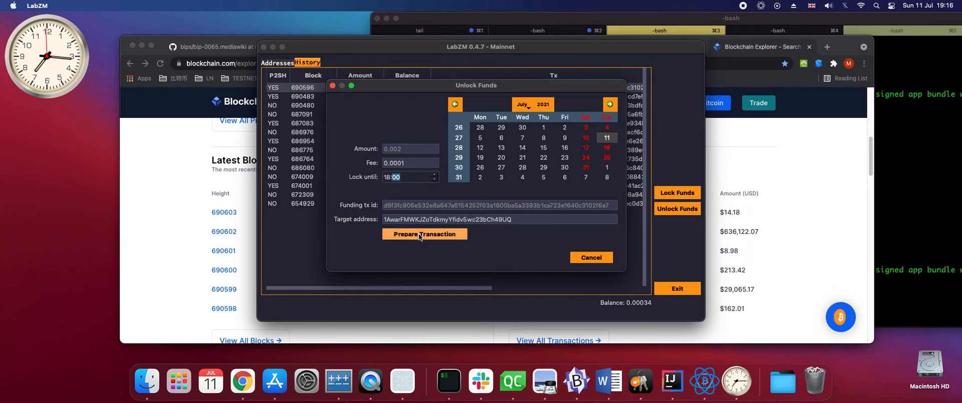
left_click(425, 234)
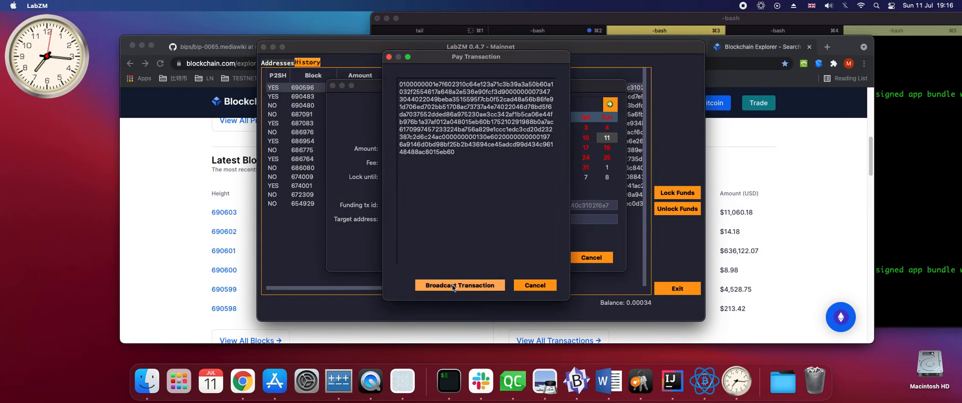
left_click(459, 285)
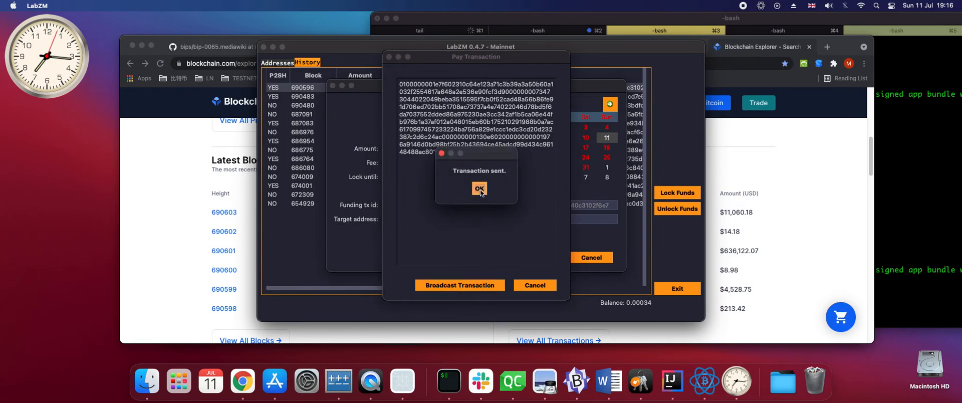
left_click(479, 188)
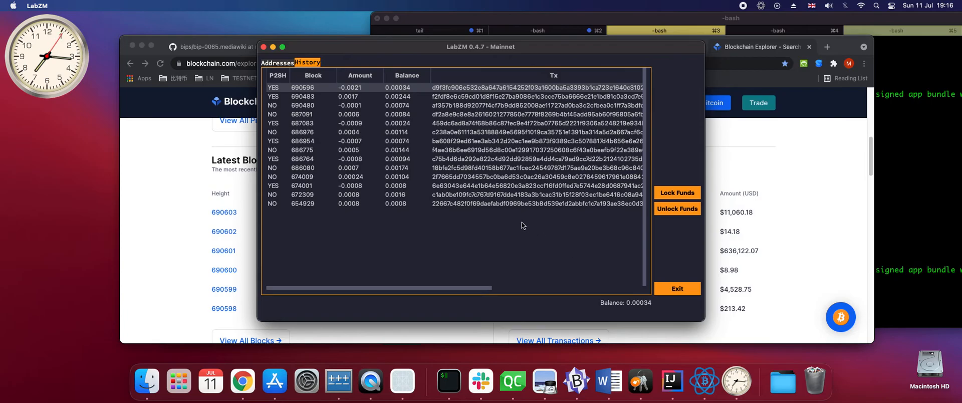
mouse_move(384, 128)
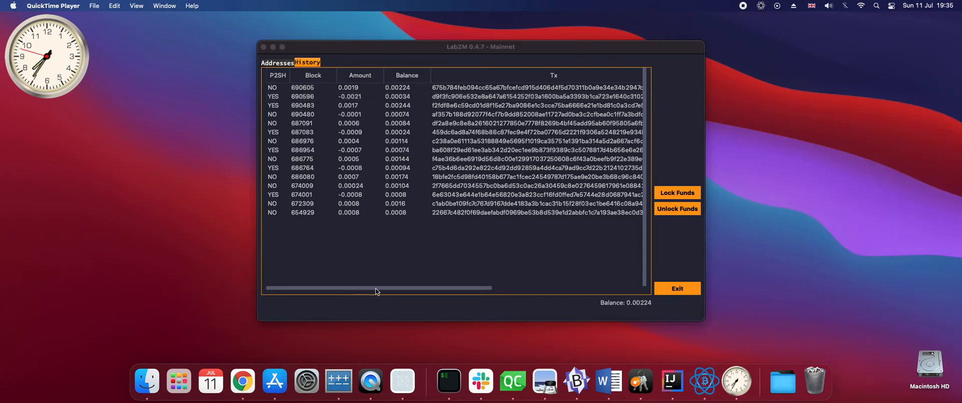
Step: Check the explorer's latest blocks, then view the 0.00224 balance in the Addresses list
left_click(242, 381)
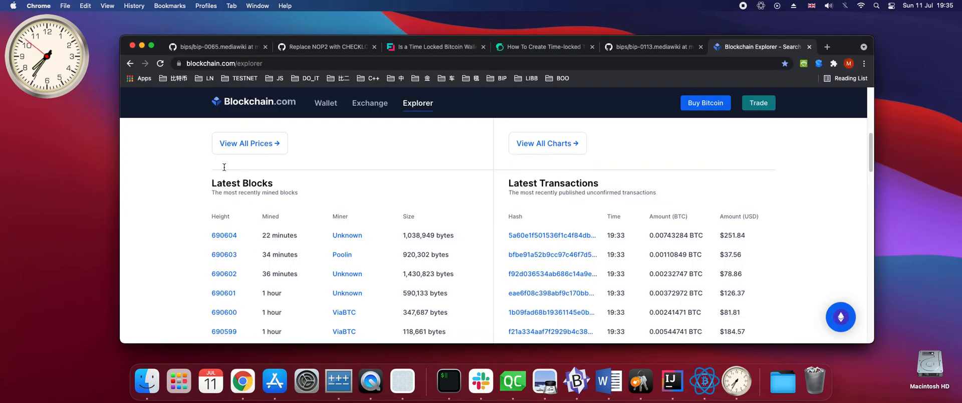
right_click(240, 383)
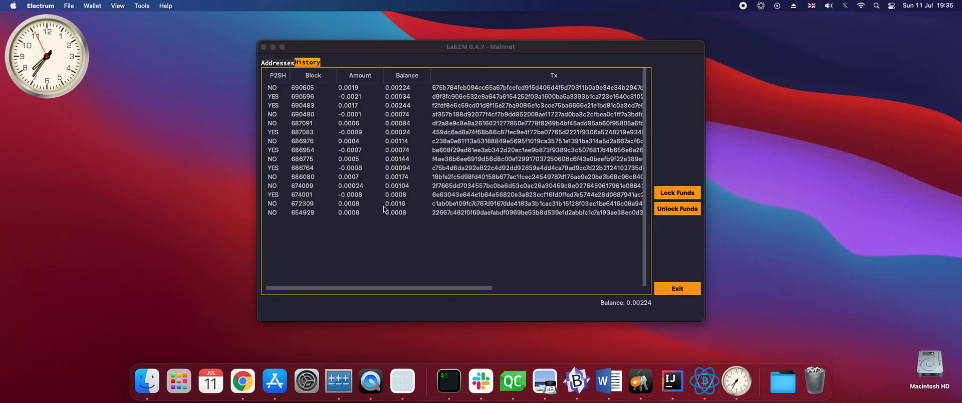
left_click(277, 62)
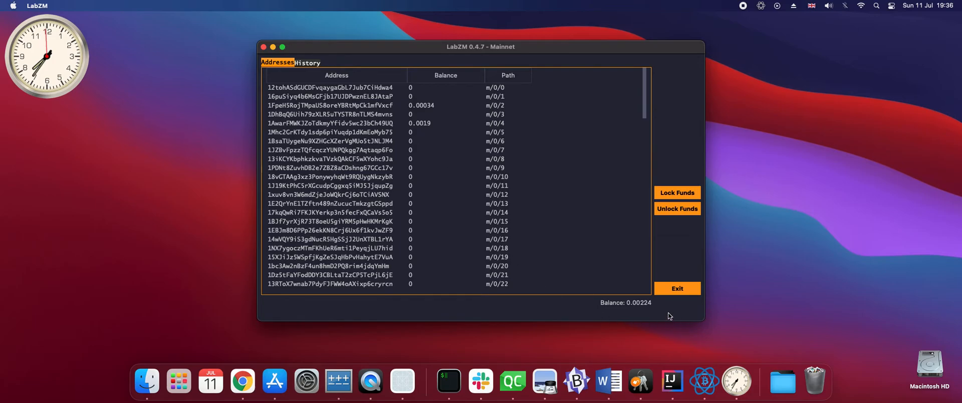
mouse_move(656, 312)
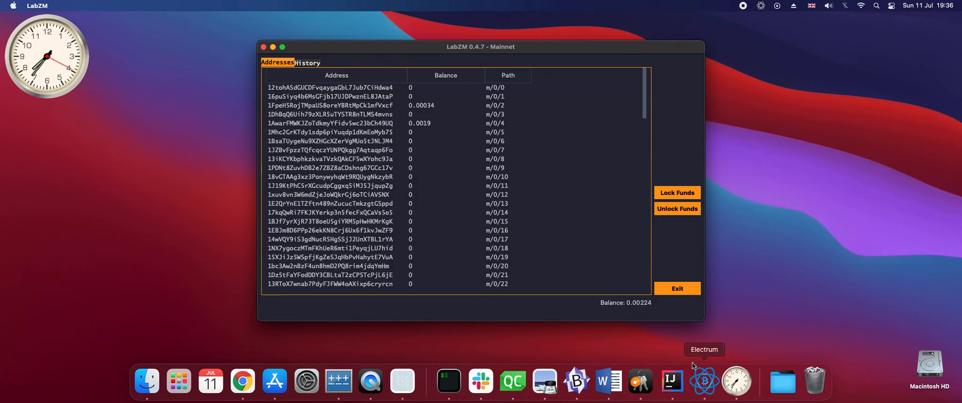
Step: Confirm the +0.0019 refund and 0.00224 balance in Electrum's history, then hide Electrum
left_click(704, 383)
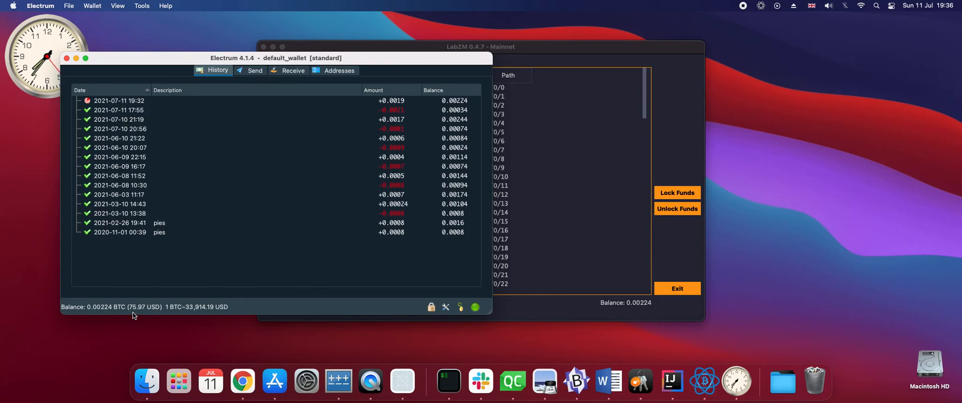
mouse_move(142, 314)
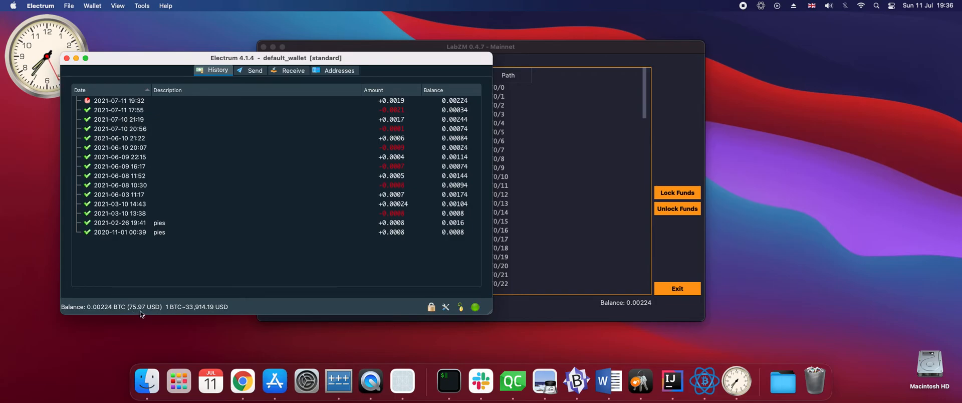
mouse_move(155, 314)
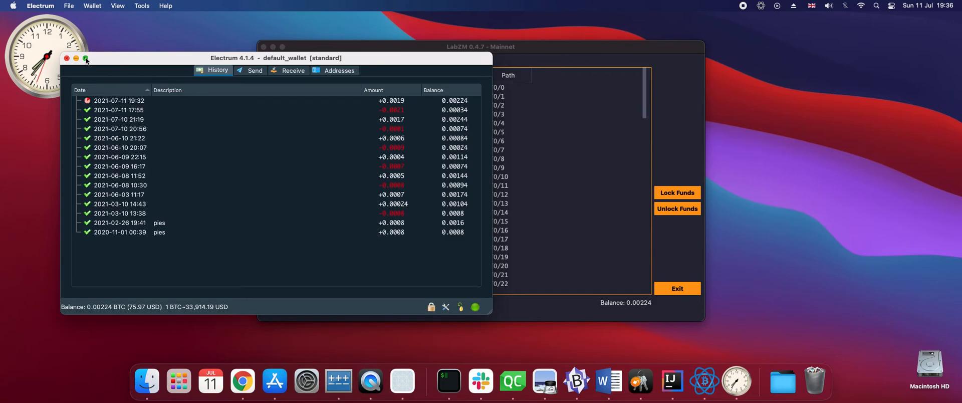
left_click(69, 59)
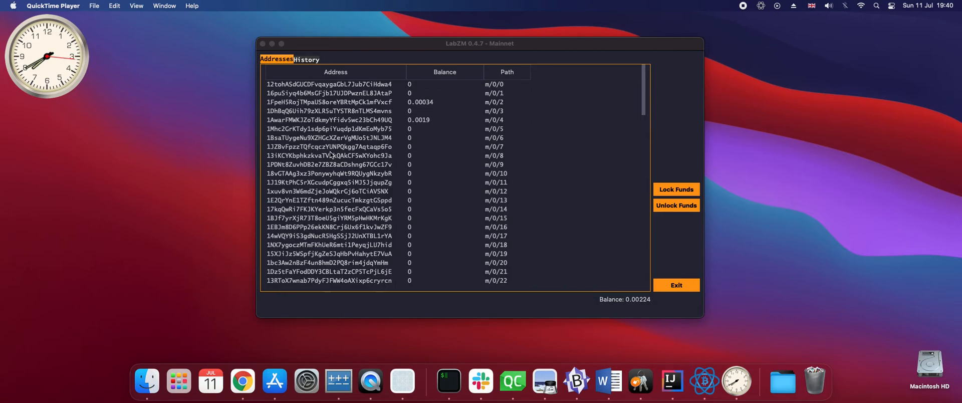
mouse_move(544, 381)
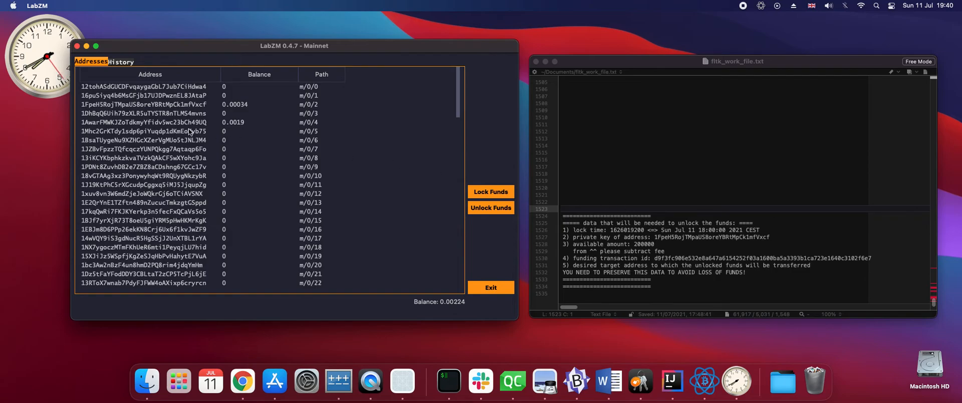
Step: Open the unlock form for the -0.0021 transaction, cancel it, and exit LabZM
left_click(122, 62)
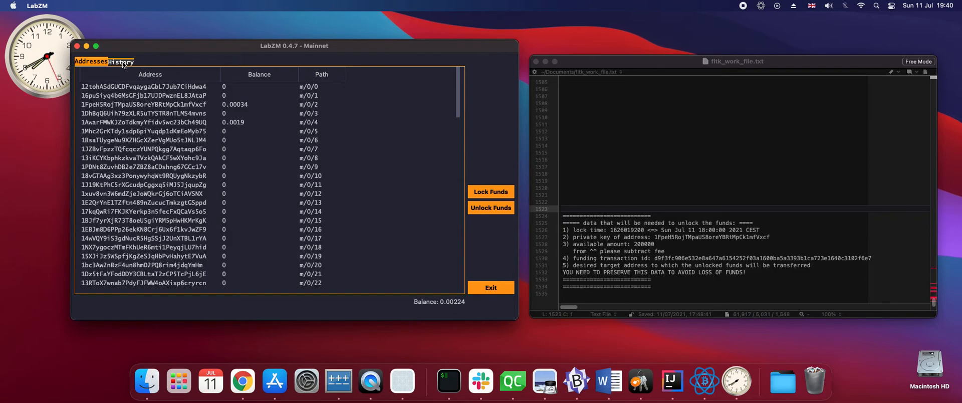
left_click(120, 62)
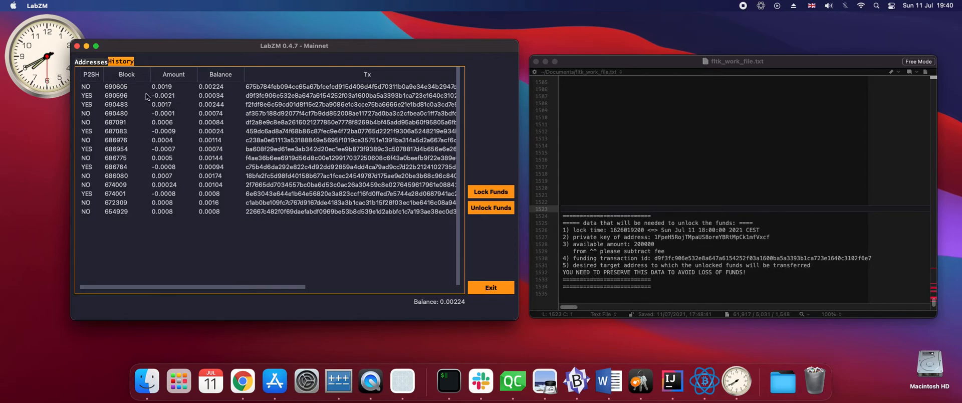
right_click(147, 95)
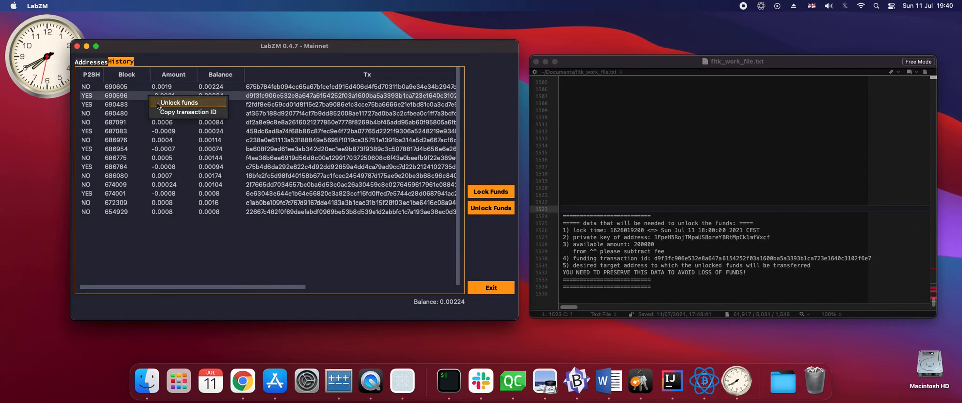
left_click(179, 102)
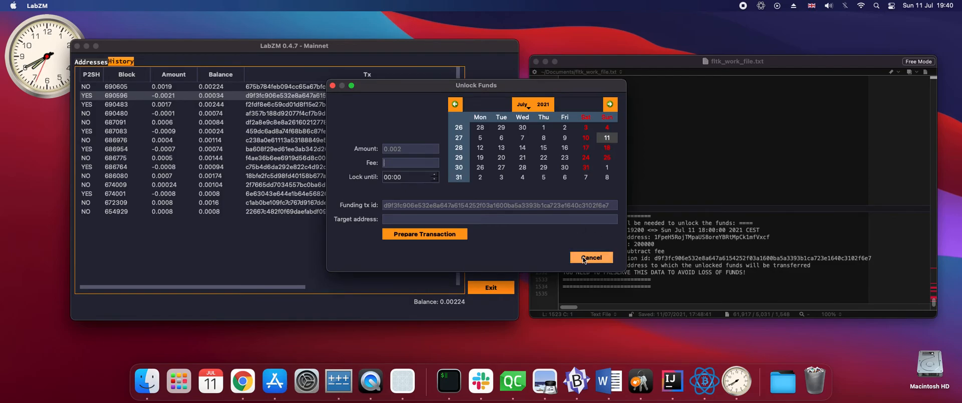
left_click(591, 257)
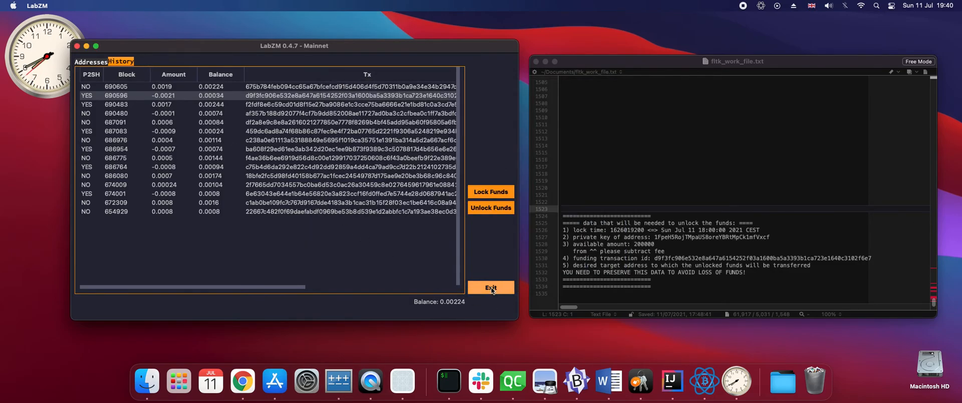
left_click(490, 287)
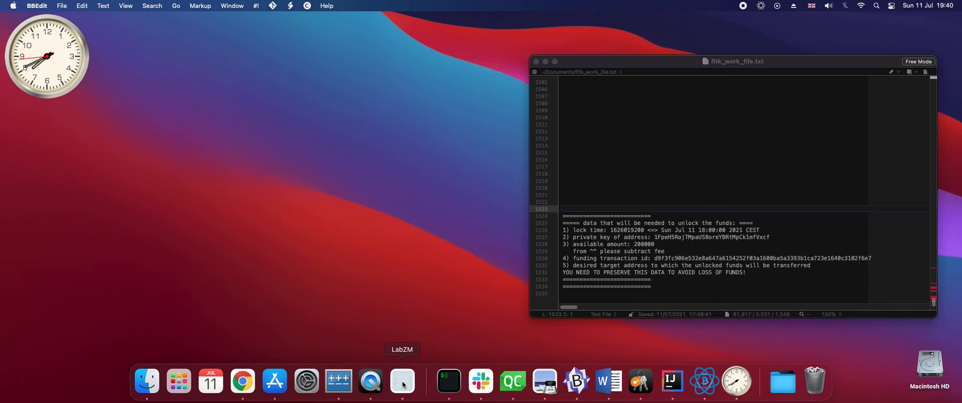
Step: Relaunch LabZM and open the standalone Unlock Funds form from the start screen
left_click(402, 382)
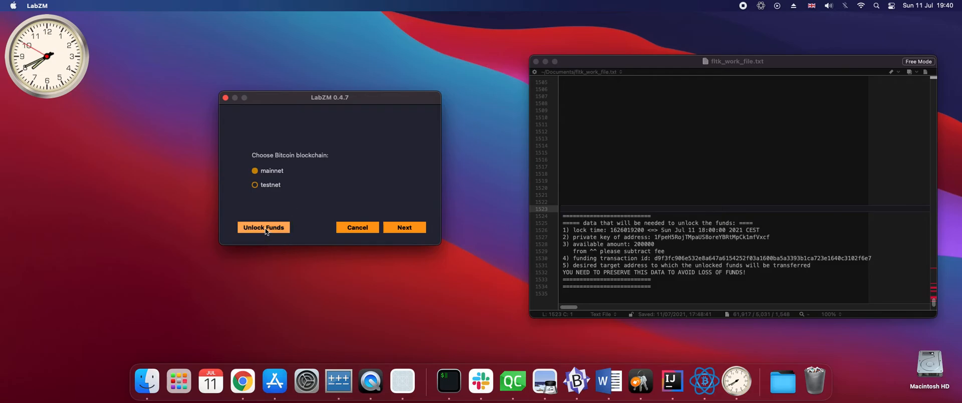
left_click(264, 227)
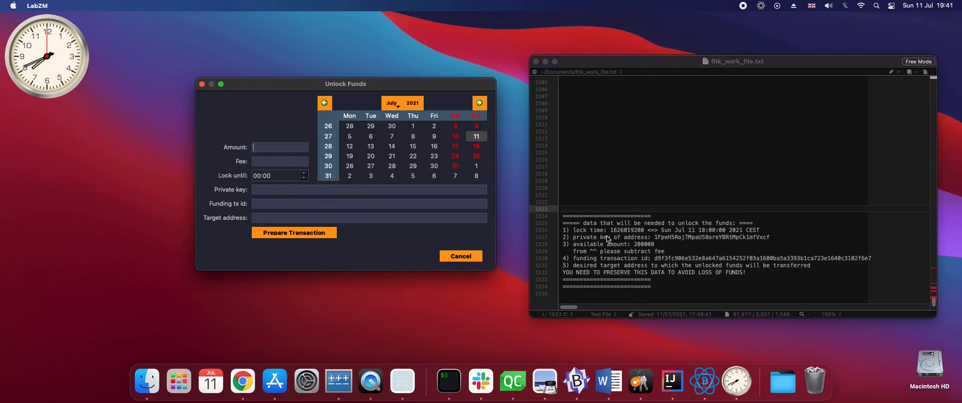
mouse_move(646, 236)
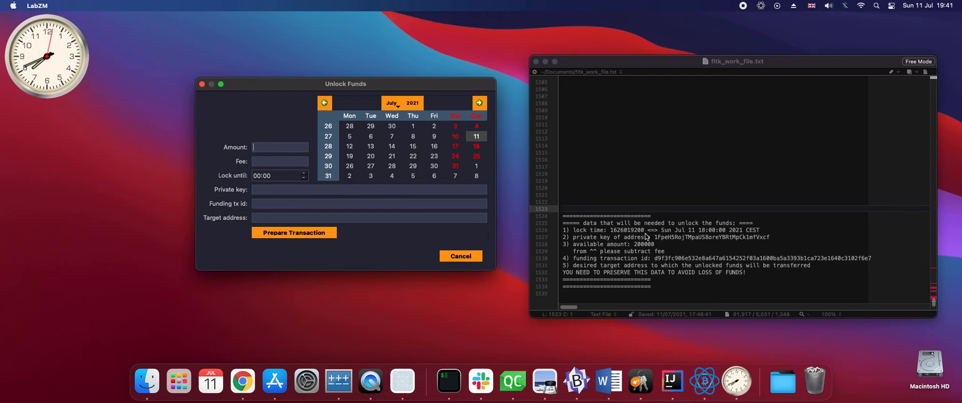
mouse_move(437, 199)
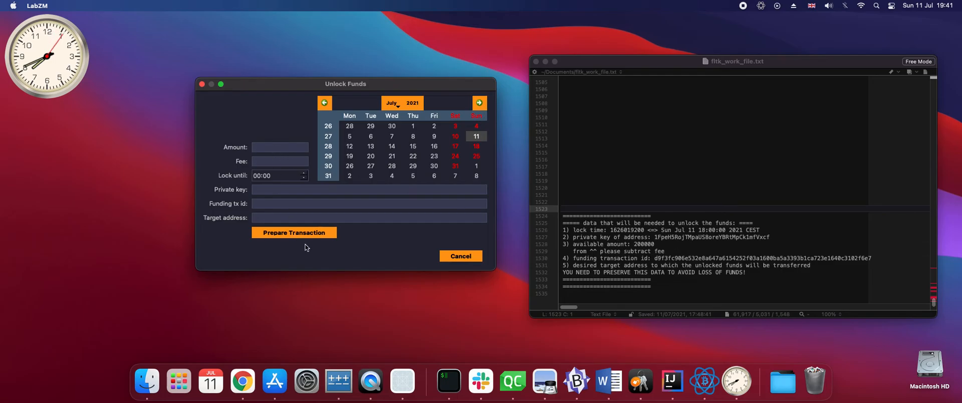
mouse_move(366, 238)
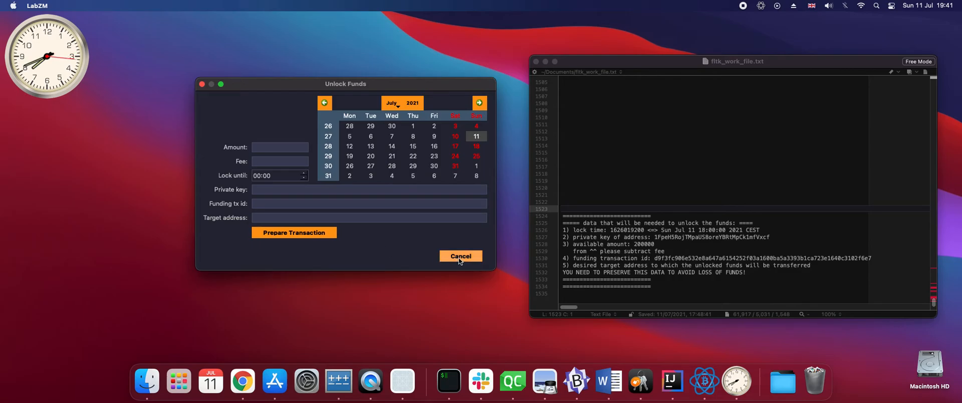
mouse_move(412, 247)
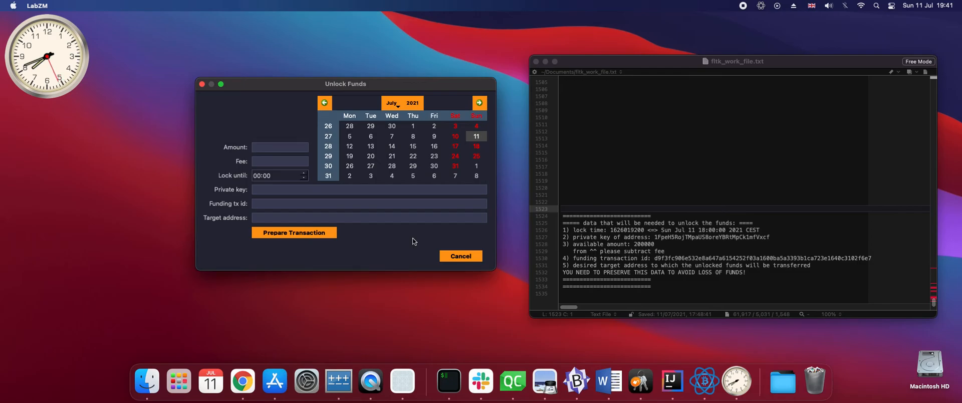
mouse_move(416, 245)
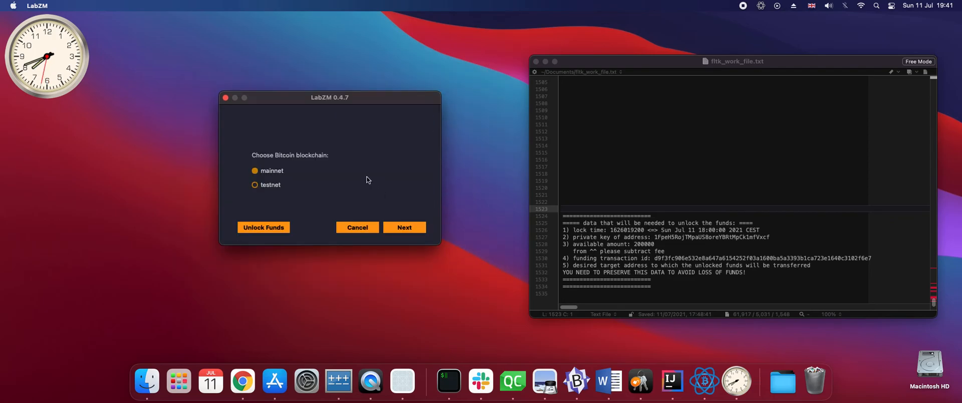
mouse_move(271, 229)
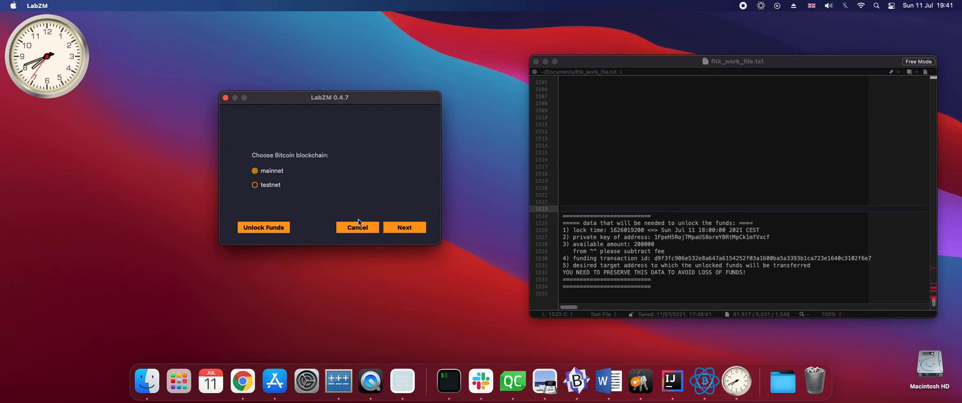
Step: Continue past mainnet to the Electrum seed screen, moving its window left, and load the wallet
left_click(405, 228)
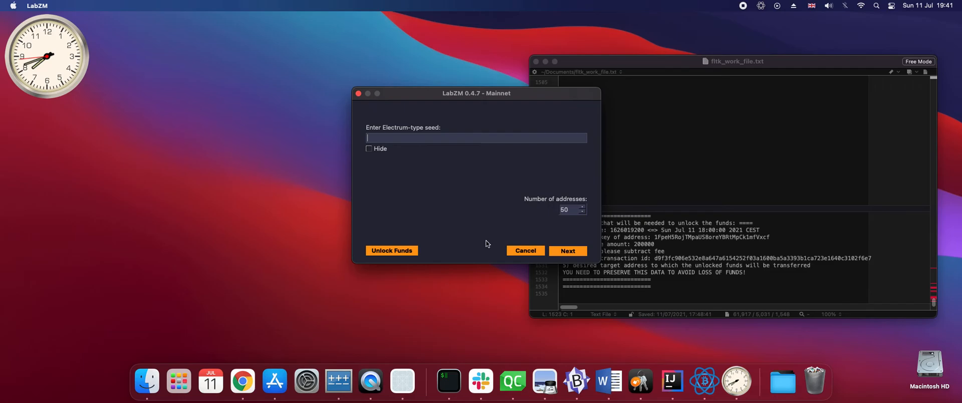
mouse_move(468, 193)
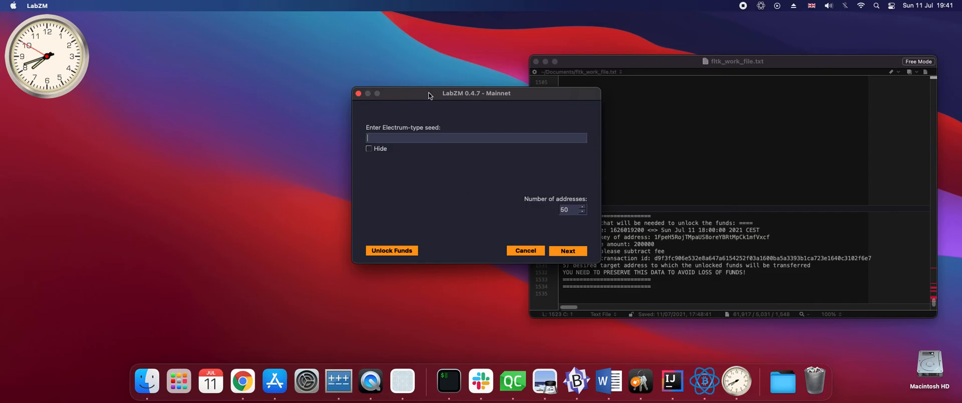
left_click_drag(430, 93, 330, 80)
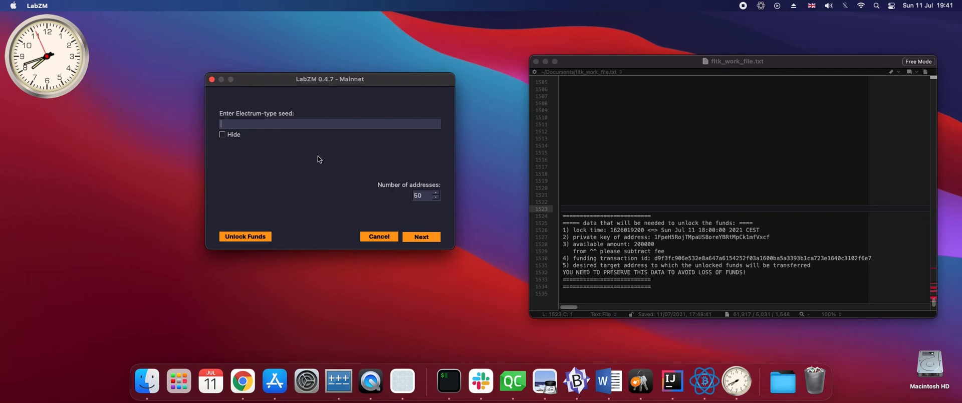
mouse_move(652, 241)
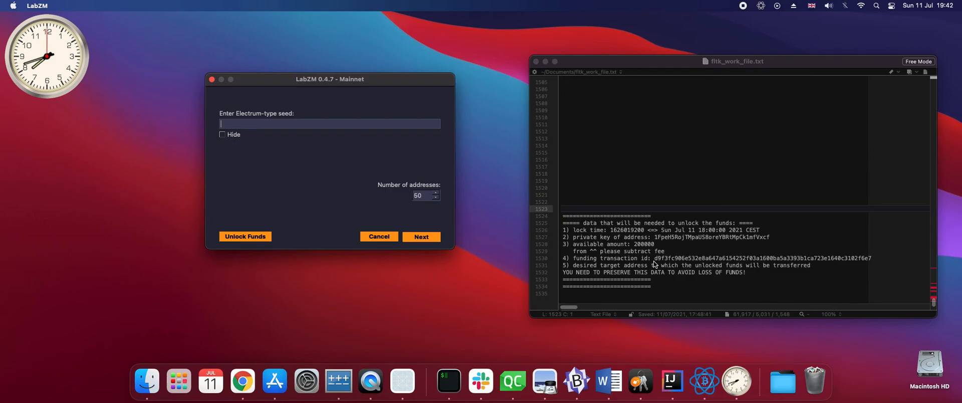
left_click(421, 236)
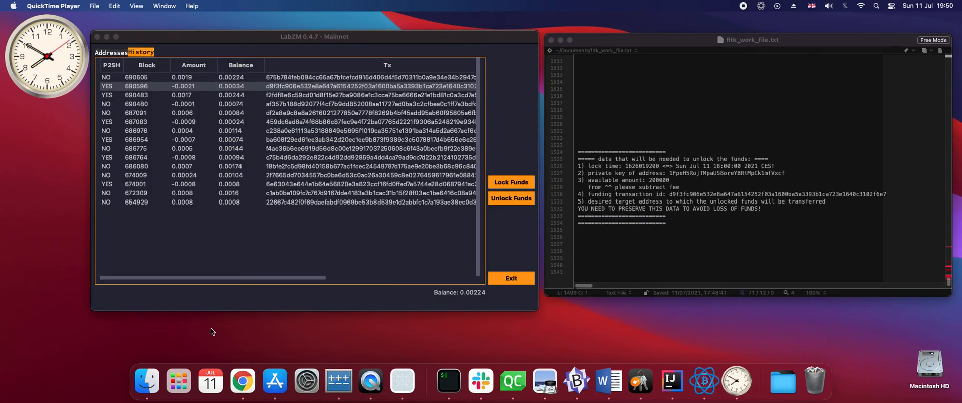
mouse_move(544, 251)
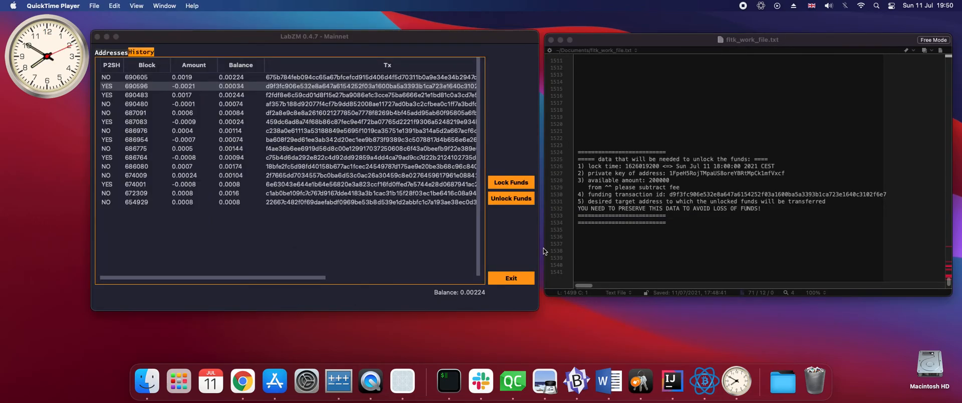
mouse_move(213, 89)
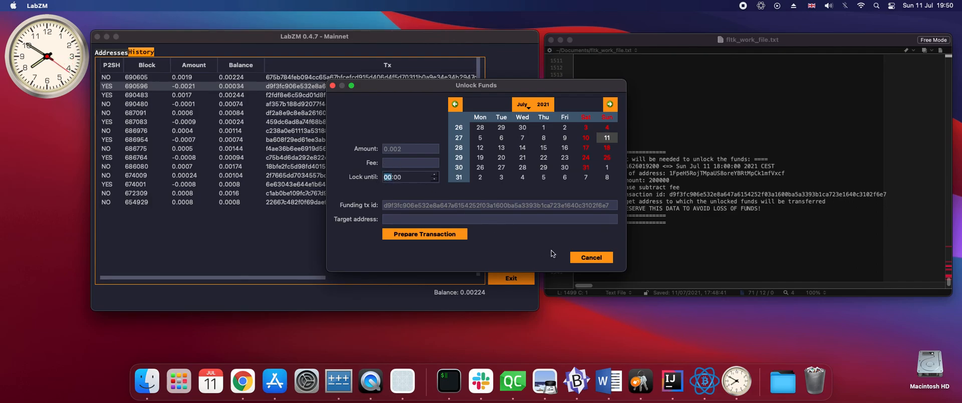
left_click(406, 176)
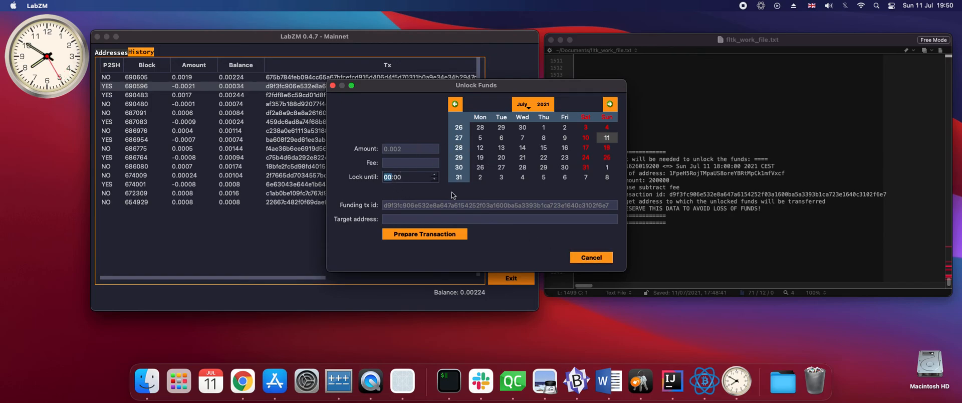
left_click(592, 257)
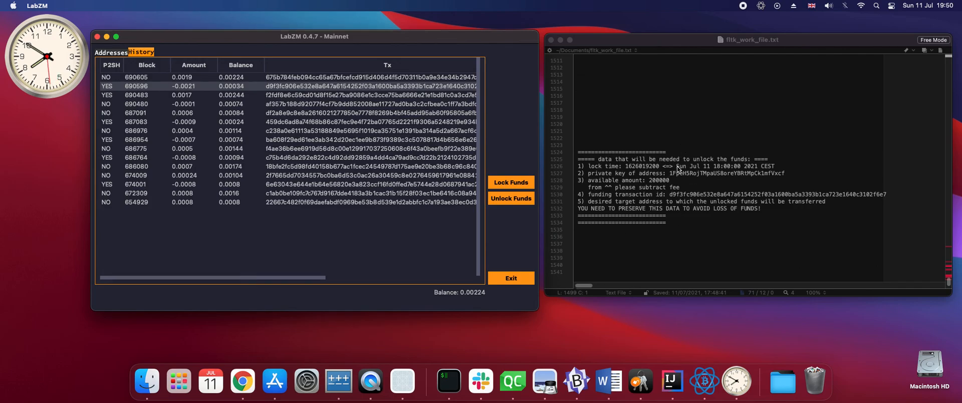
mouse_move(690, 172)
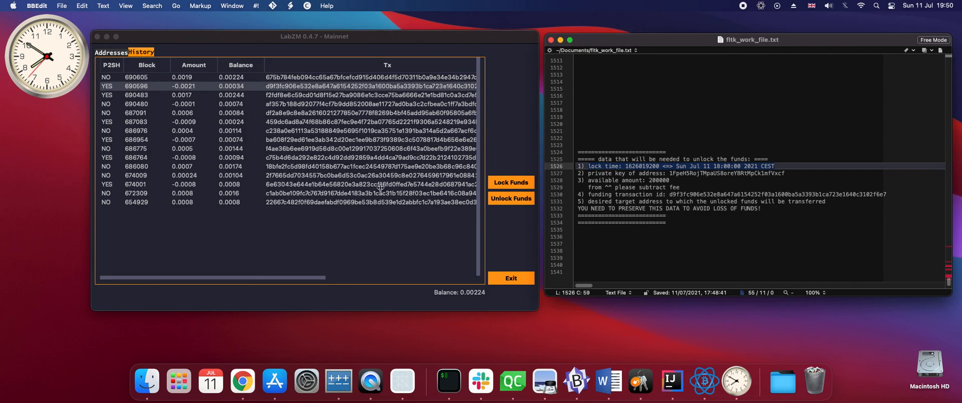
mouse_move(328, 245)
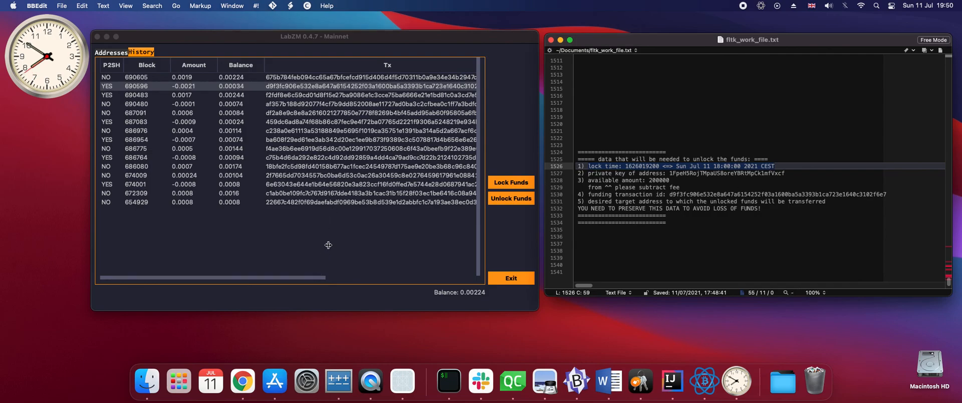